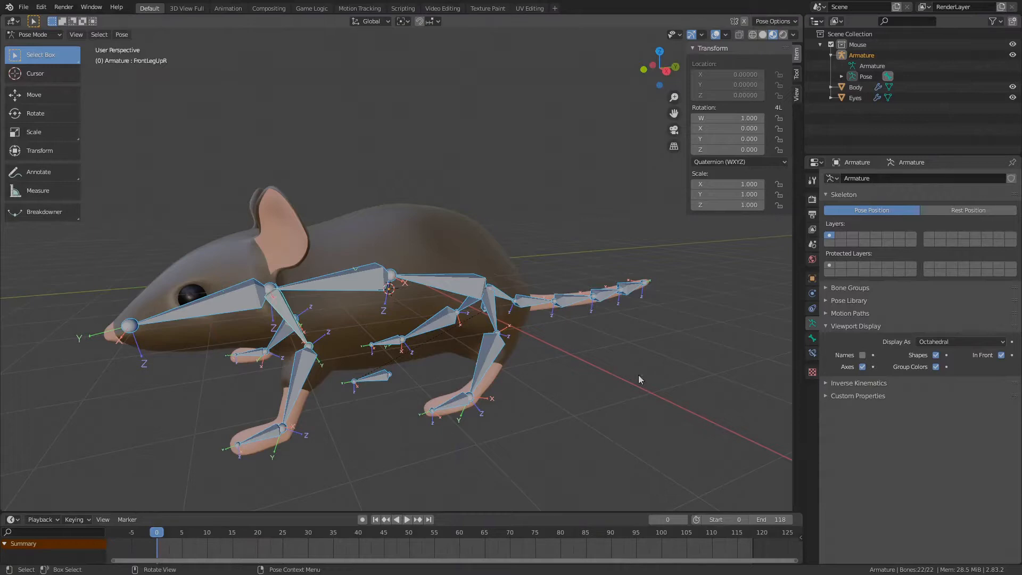
Leave Pose Mode for Object Mode and make the Armature the active object.
click(34, 34)
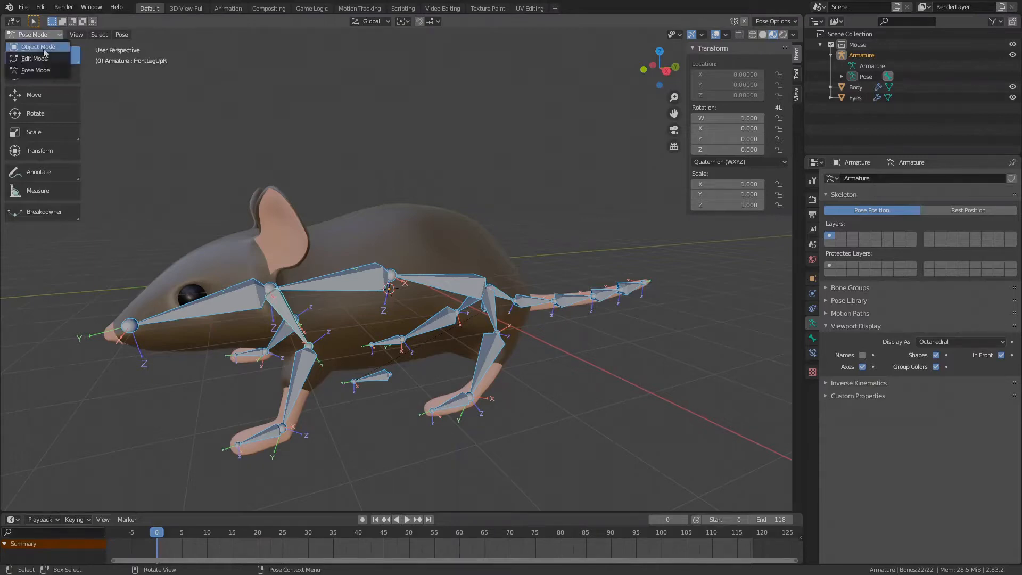
click(38, 47)
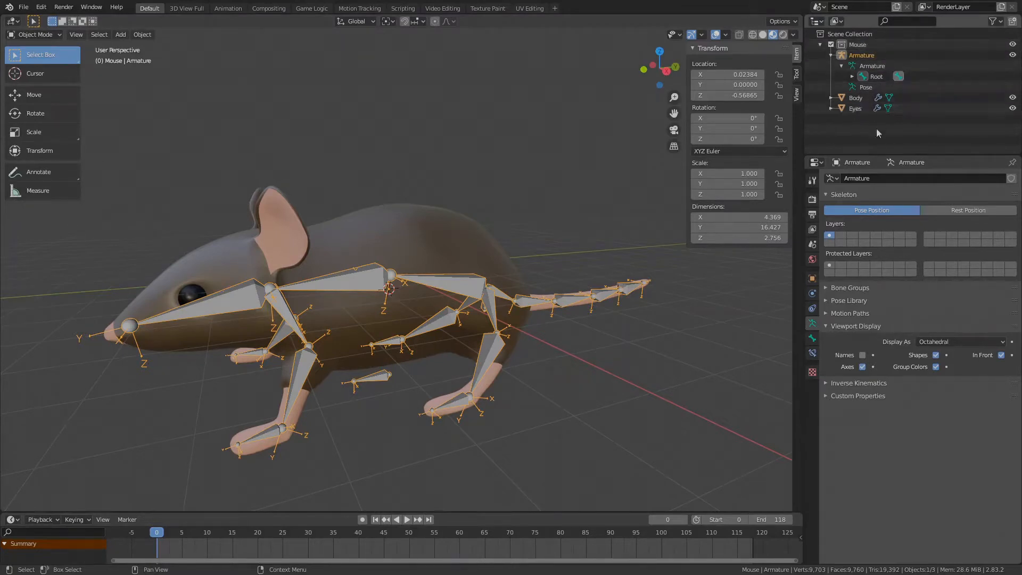
click(862, 55)
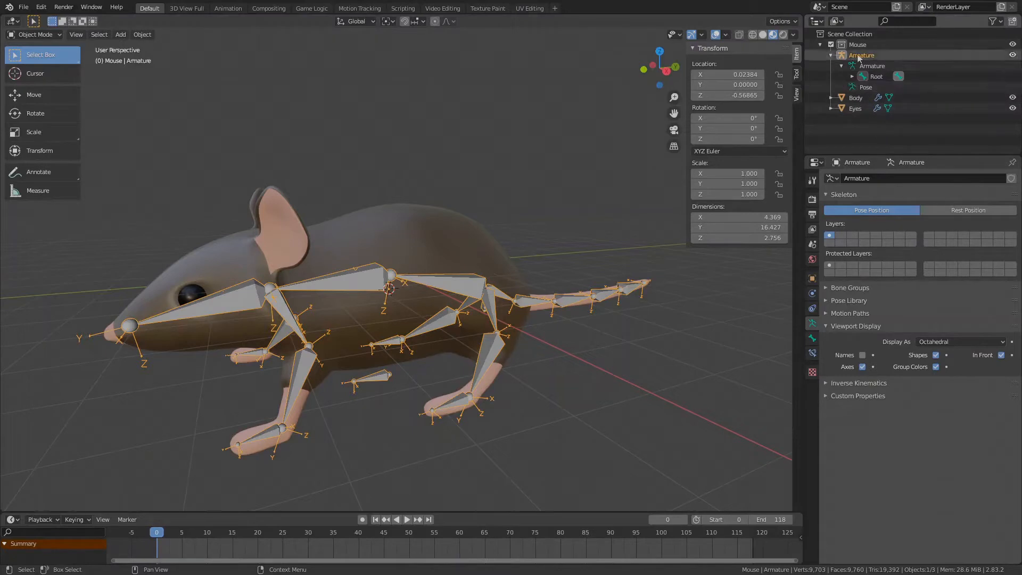
Inspect the armature's individual bones in Edit Mode, then return to whole objects.
click(860, 55)
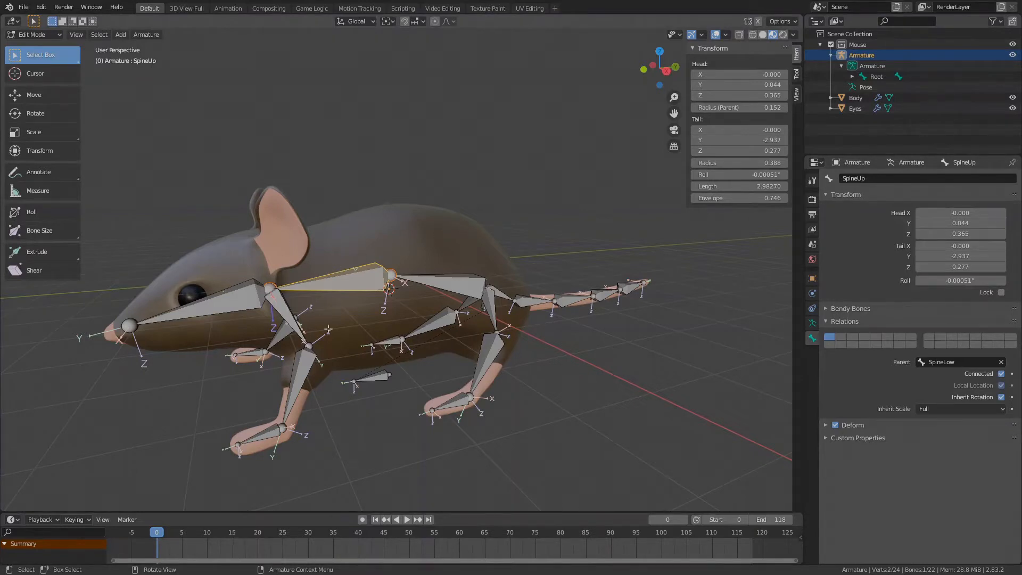
mouse_move(510, 218)
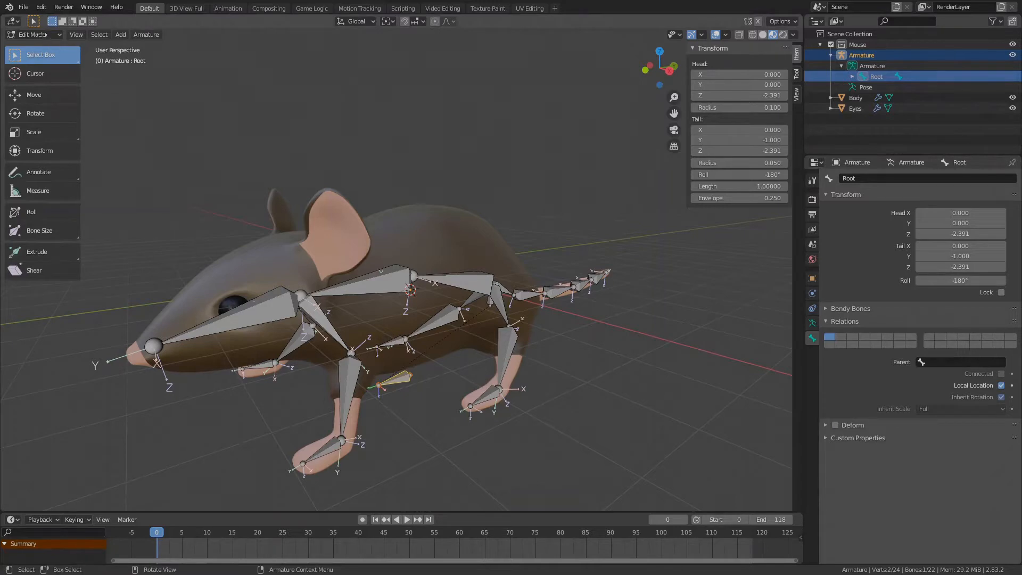
key(Tab)
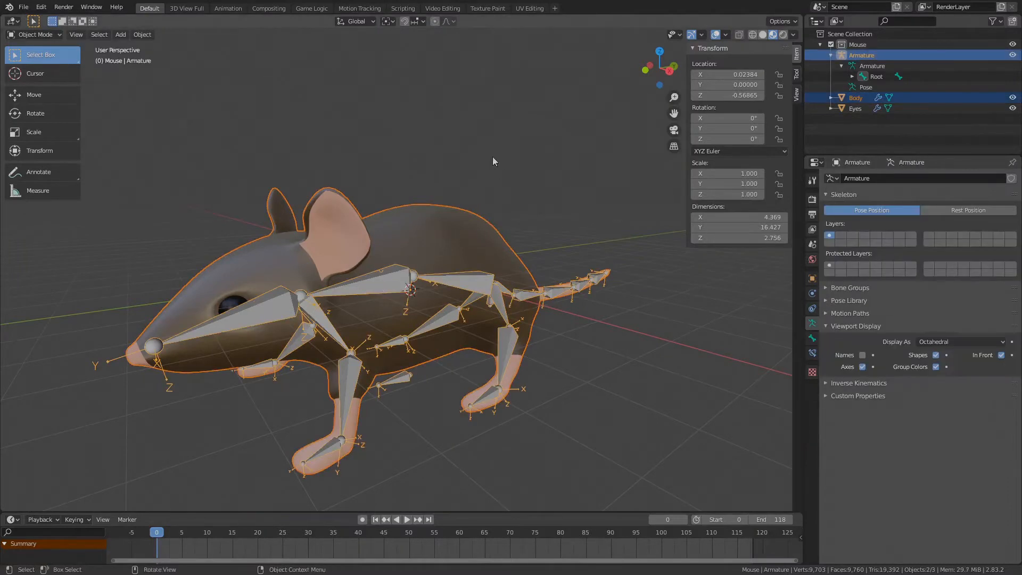
Parent the Body to the Armature using Armature Deform > With Empty Groups.
key(ctrl+p)
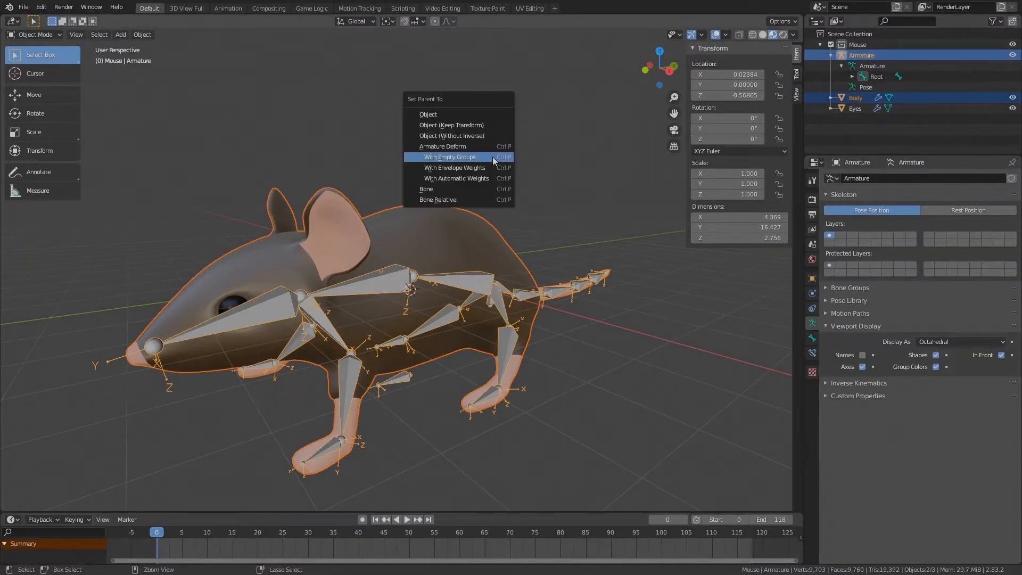
mouse_move(441, 146)
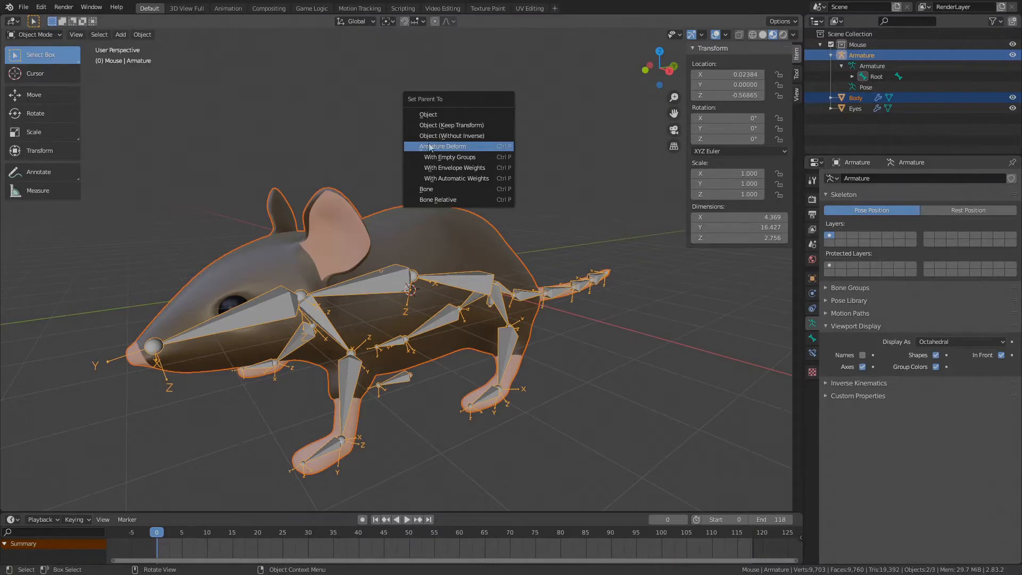
mouse_move(456, 156)
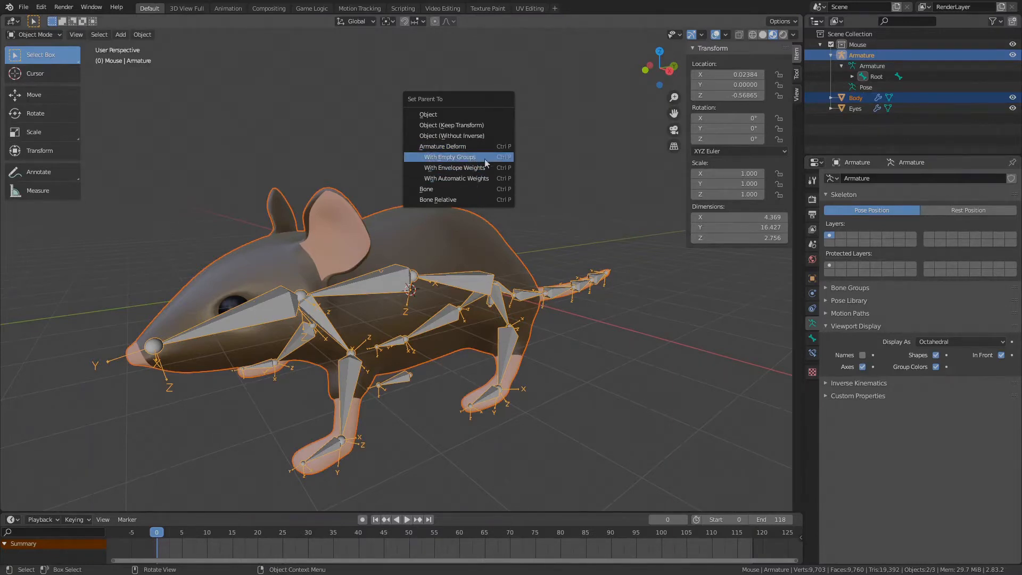
mouse_move(507, 160)
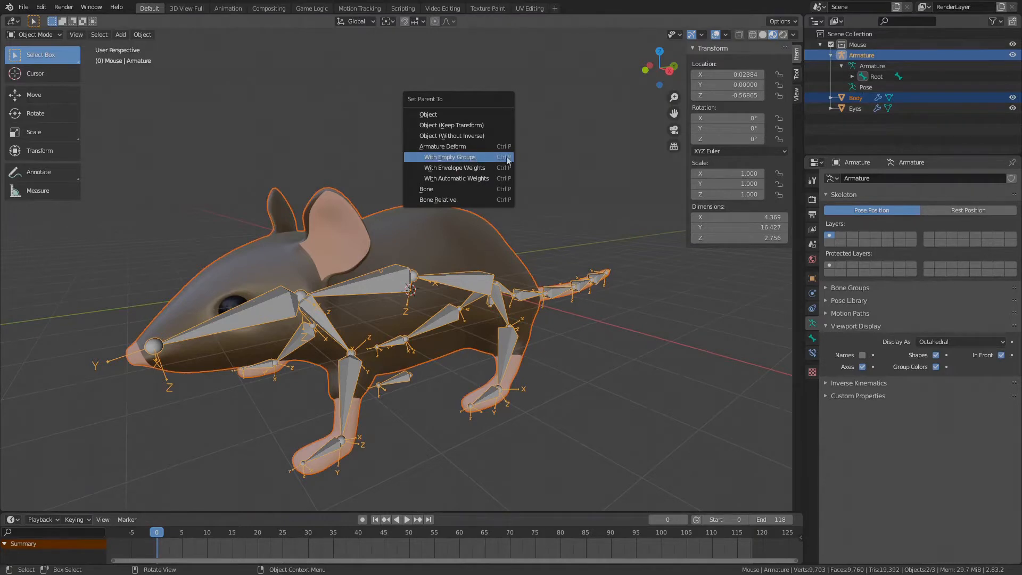
mouse_move(486, 179)
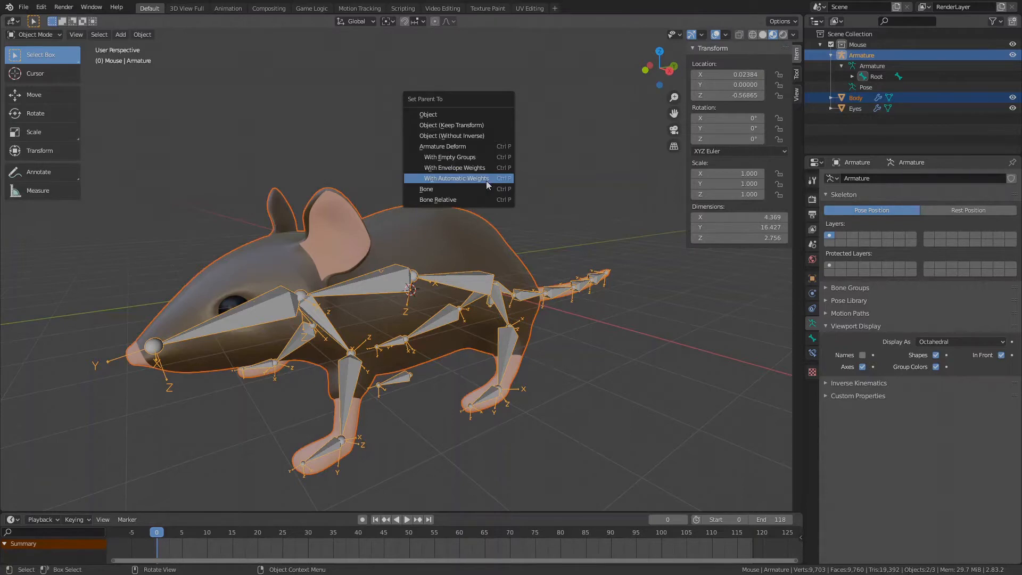
mouse_move(454, 168)
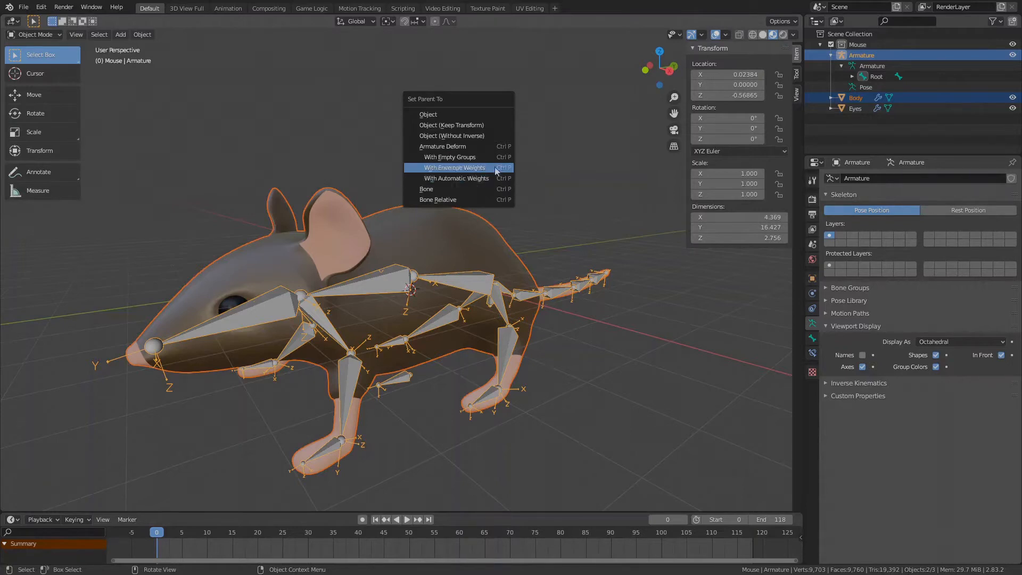
mouse_move(456, 156)
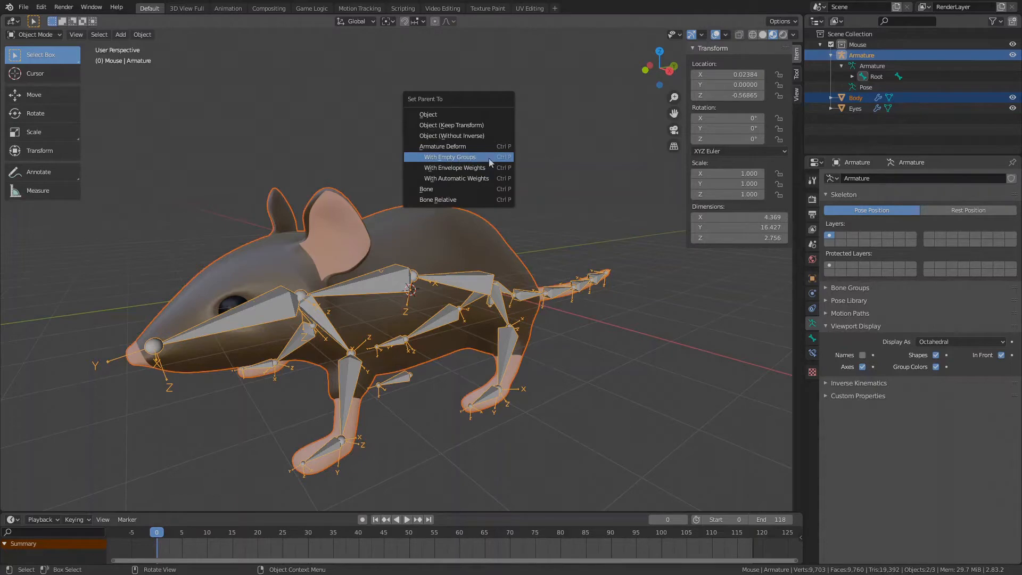
click(448, 156)
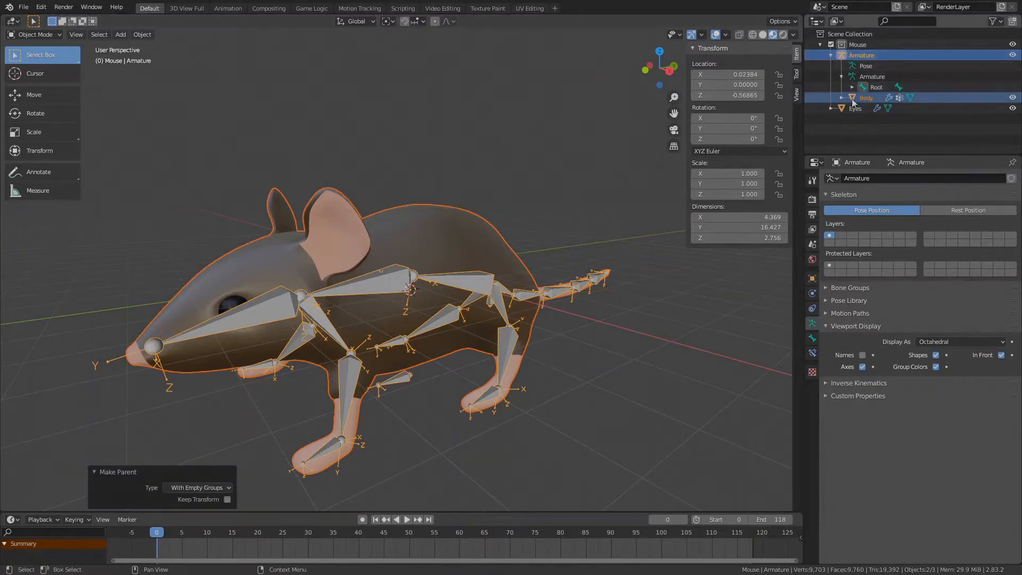
Select the Body alone and choose the Head group in its Vertex Groups list.
click(866, 98)
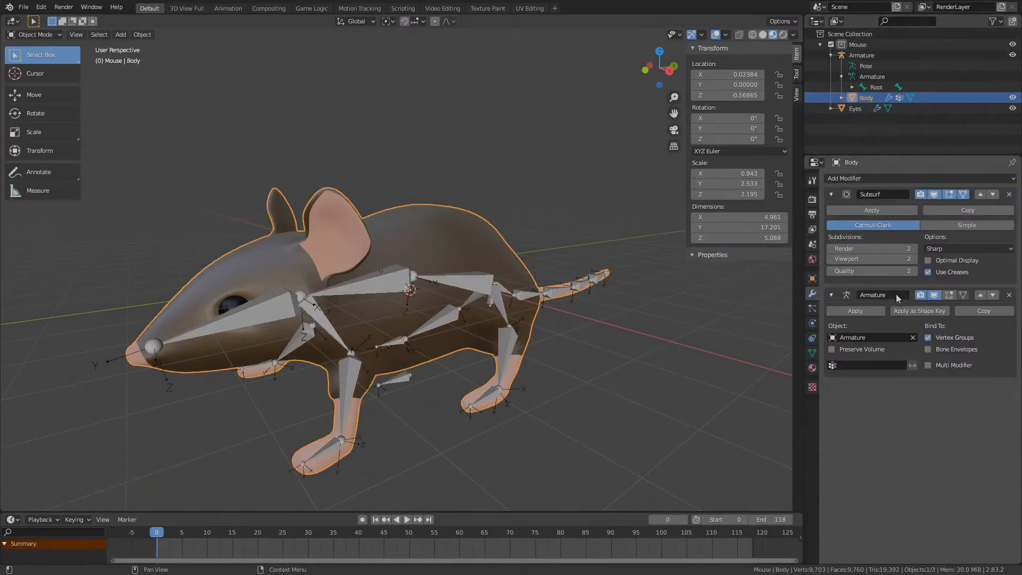
click(812, 354)
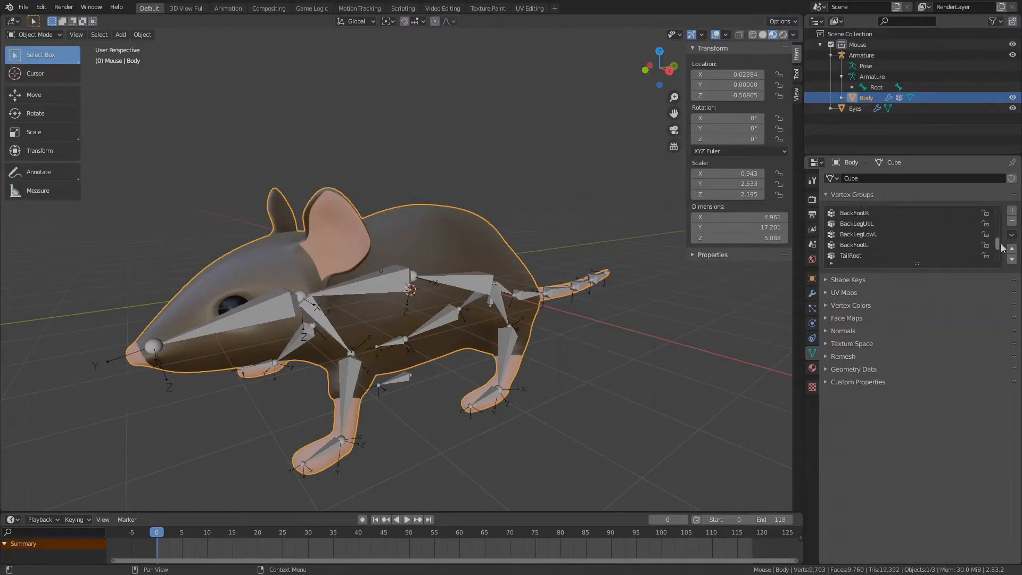
scroll(down, 3)
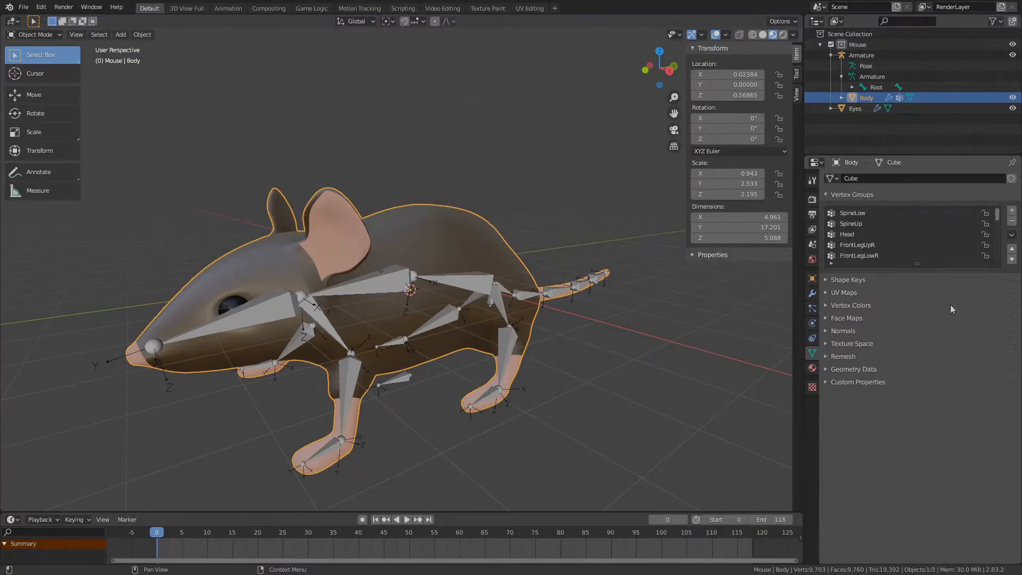
click(847, 234)
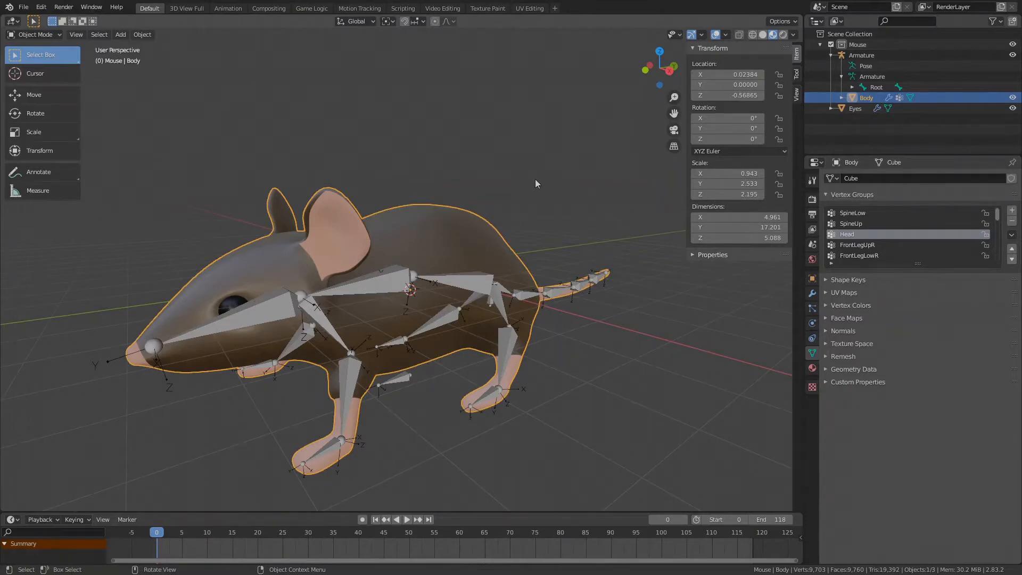
mouse_move(412, 157)
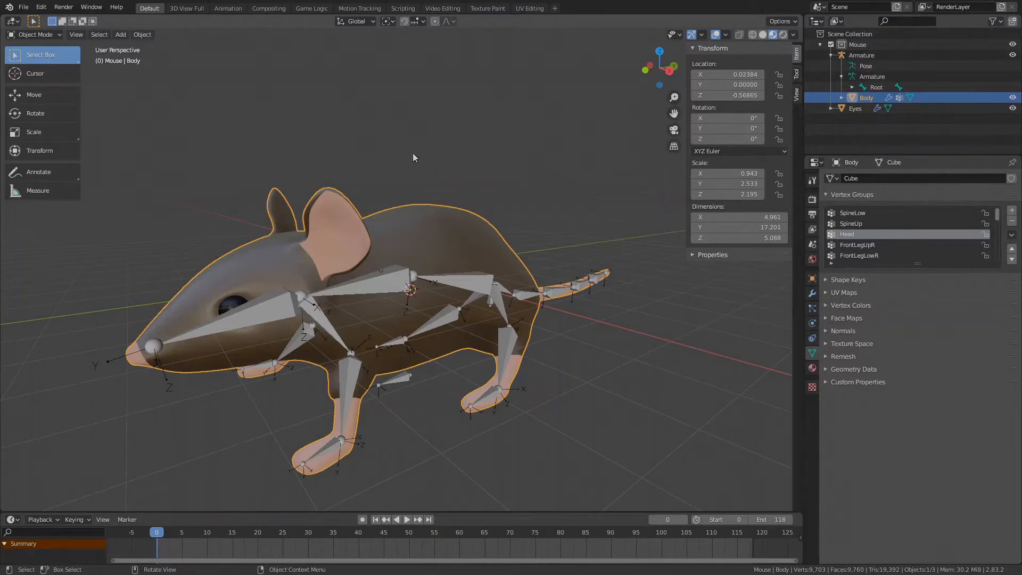
Enter Edit Mode on the Body to assign head and ear vertices to the Head group.
key(Tab)
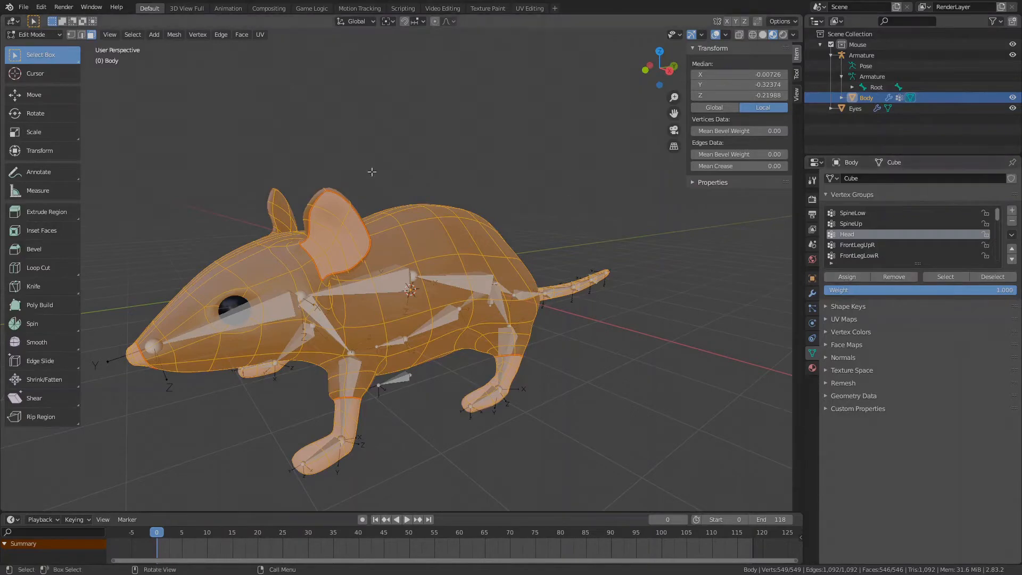
mouse_move(419, 136)
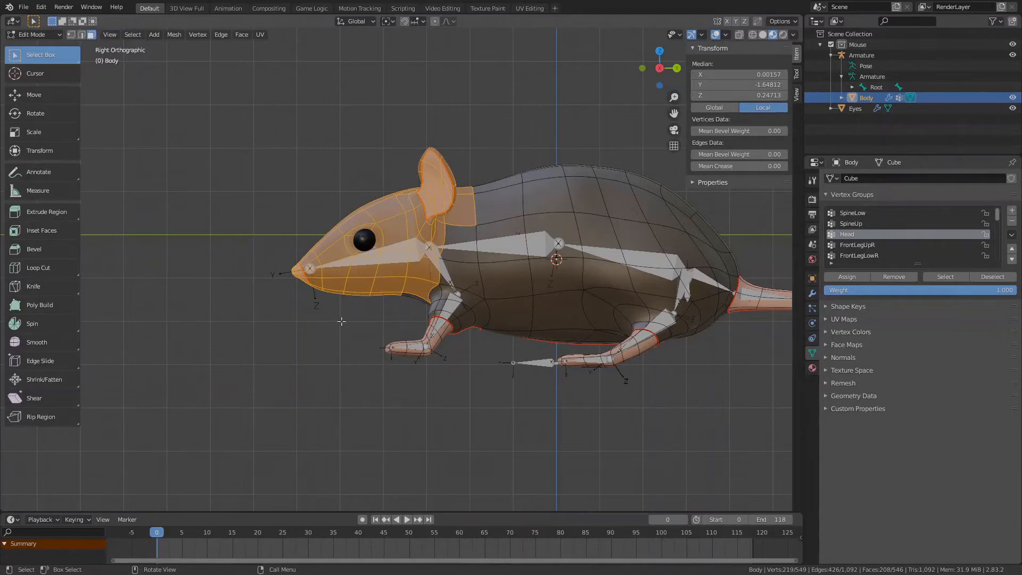
mouse_move(893, 277)
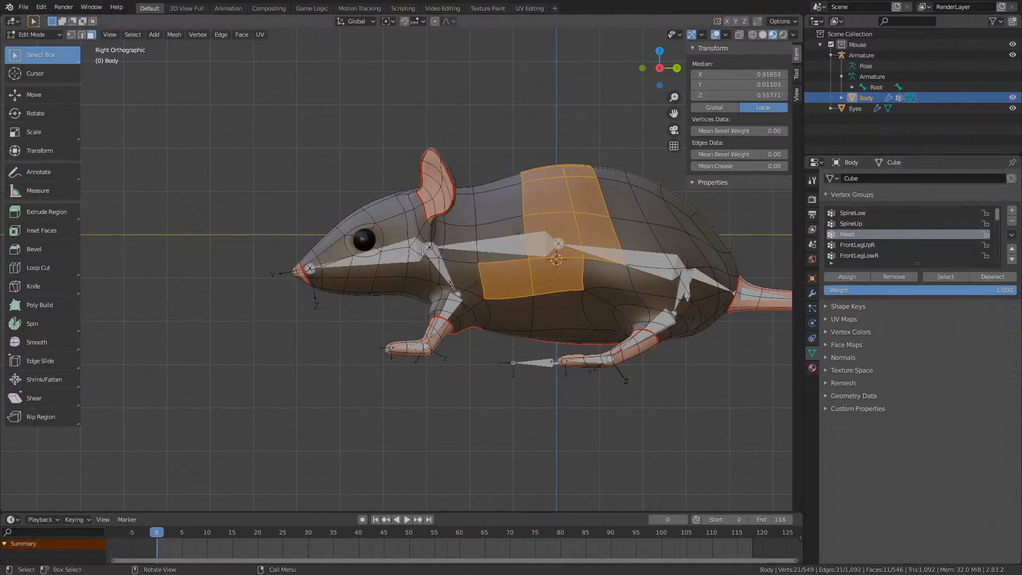
mouse_move(598, 91)
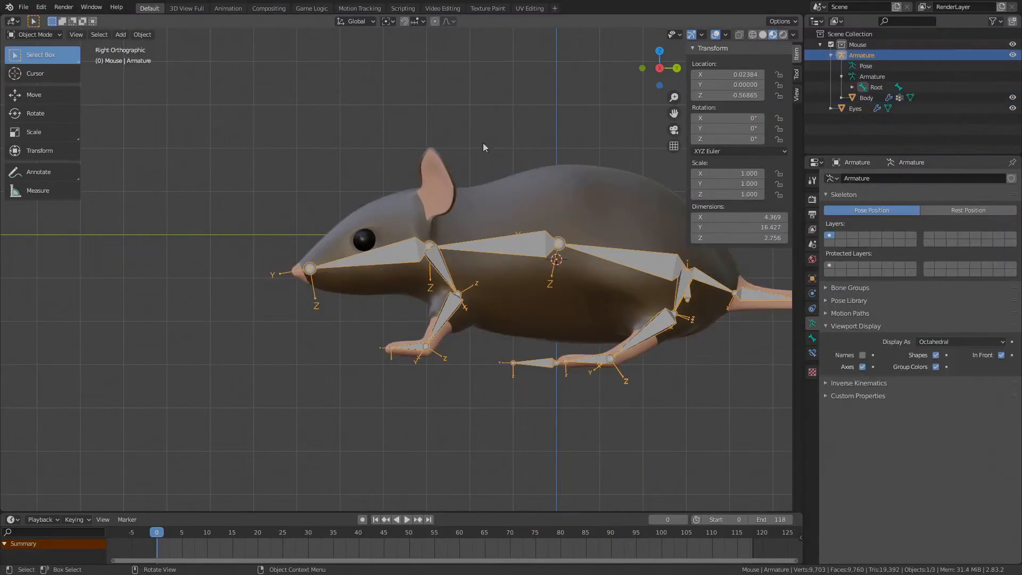
Switch the armature into Pose Mode to test how the Head bone moves the mesh.
click(34, 34)
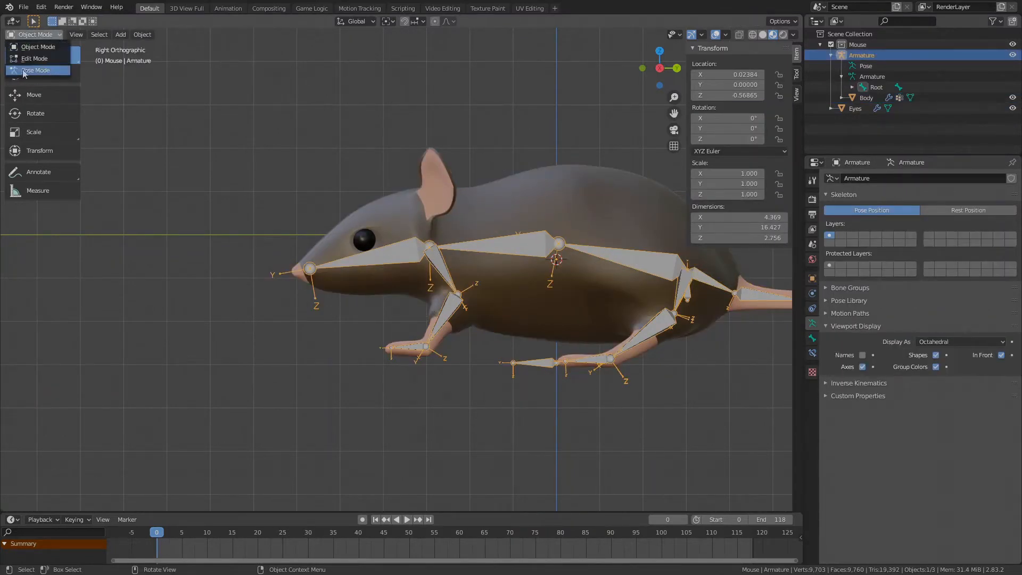
click(37, 70)
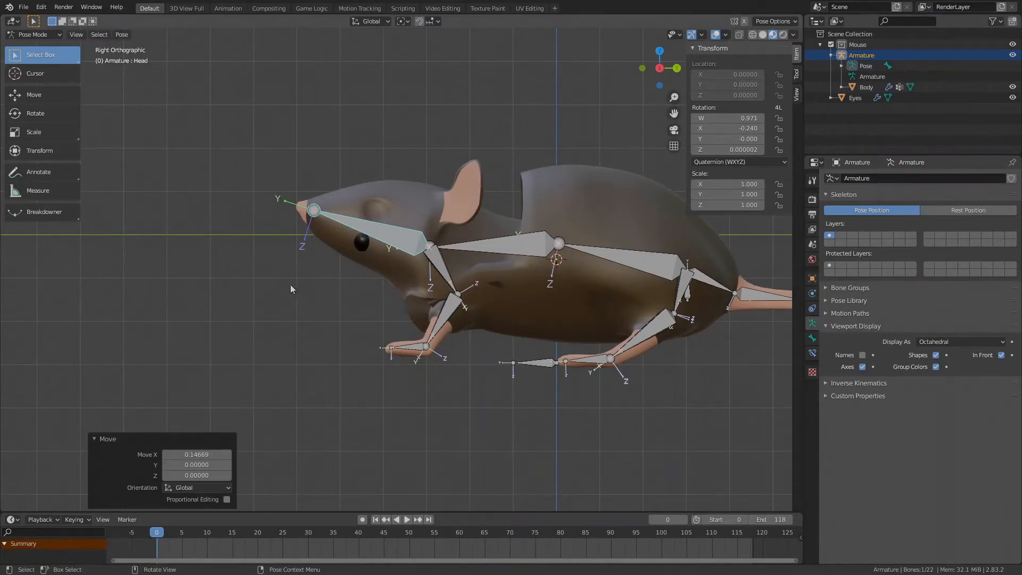
mouse_move(400, 314)
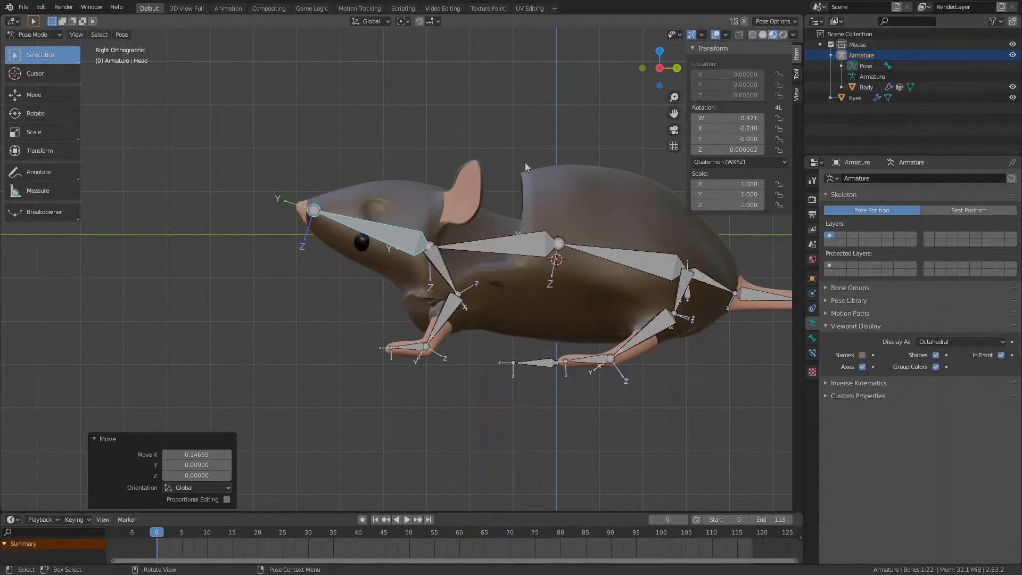
mouse_move(421, 142)
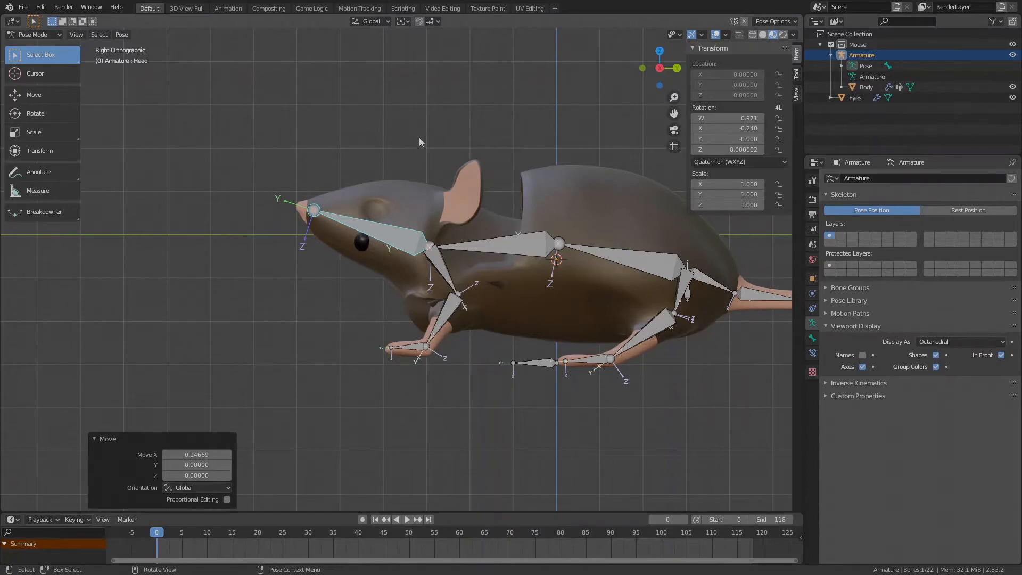
mouse_move(510, 185)
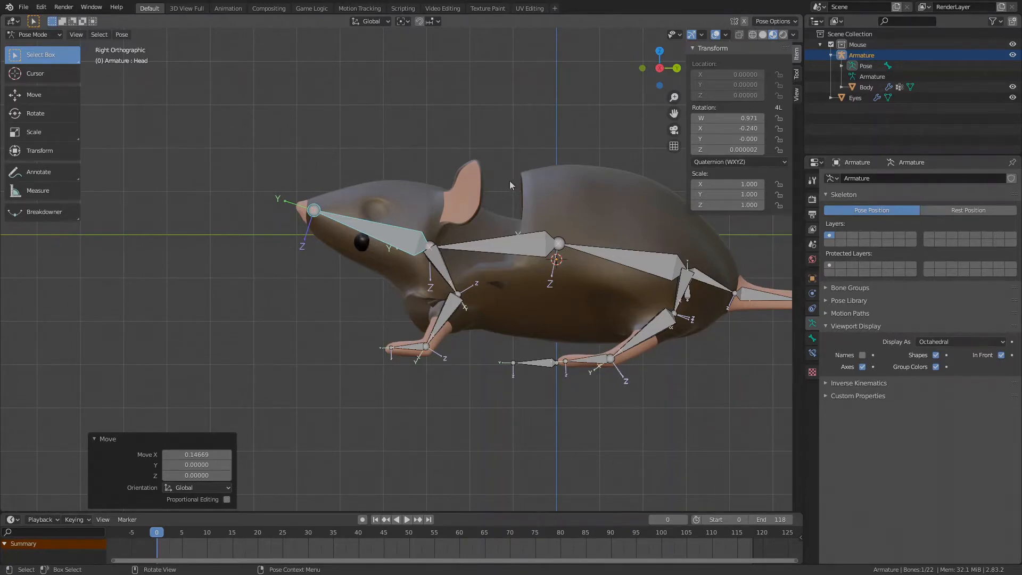
mouse_move(489, 153)
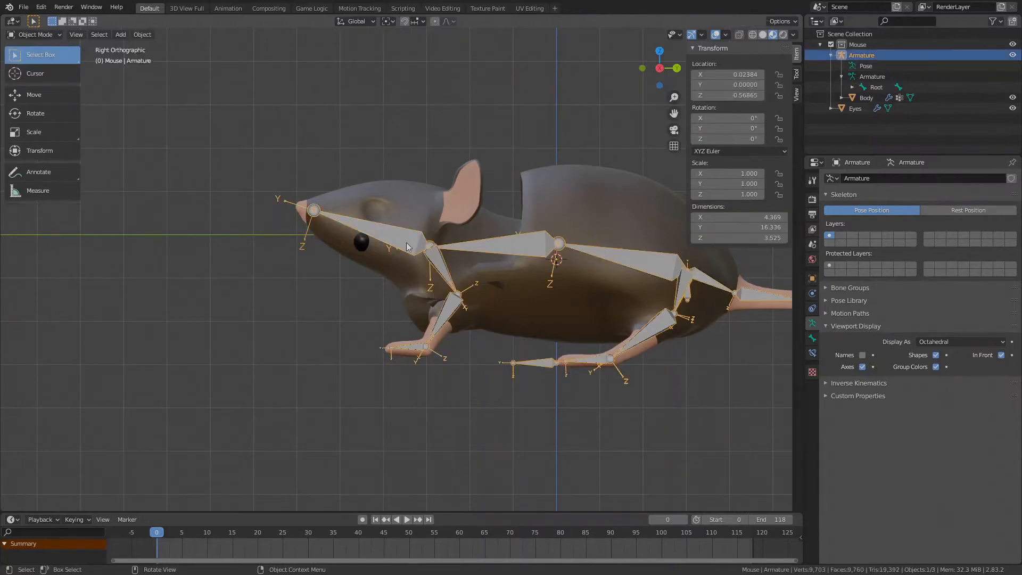
Put the Body into Weight Paint mode and display the Head group's weights.
click(866, 98)
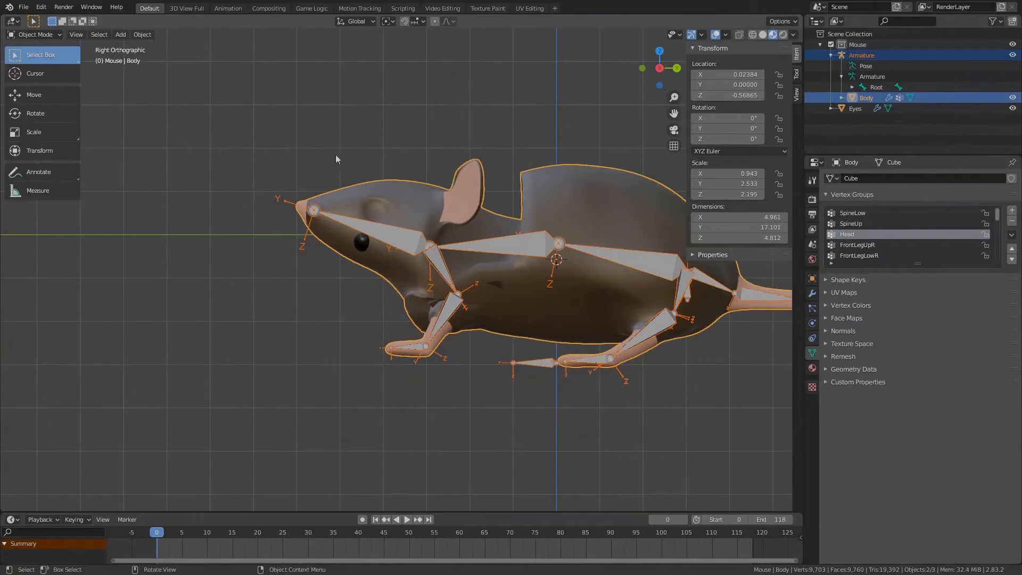
click(32, 35)
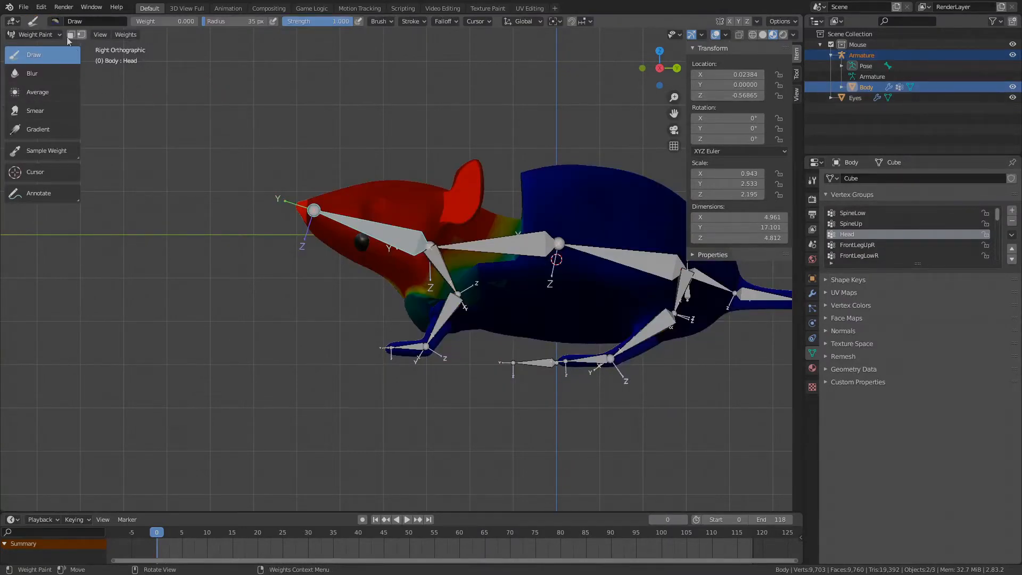
mouse_move(345, 150)
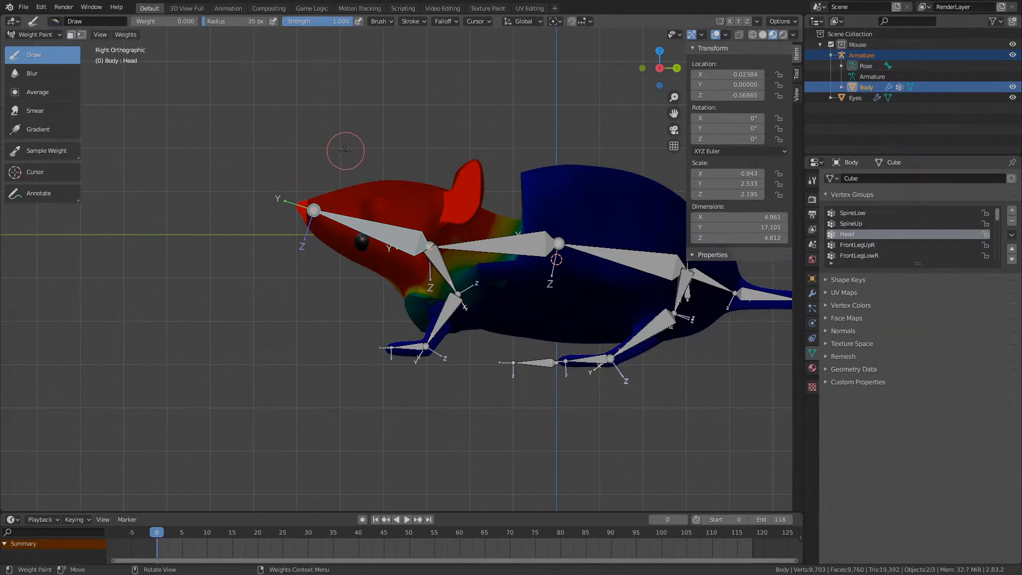
click(851, 212)
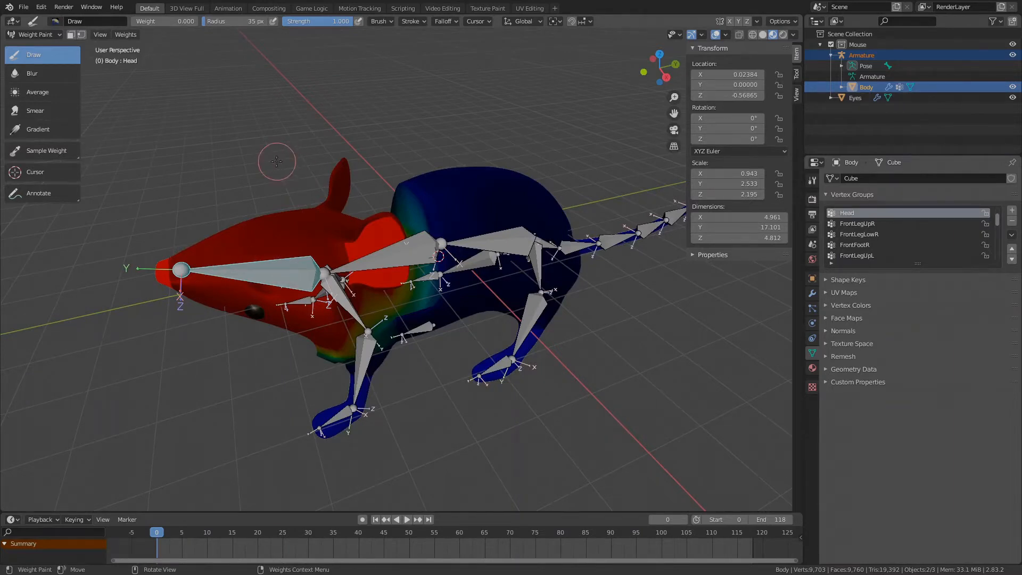
mouse_move(209, 171)
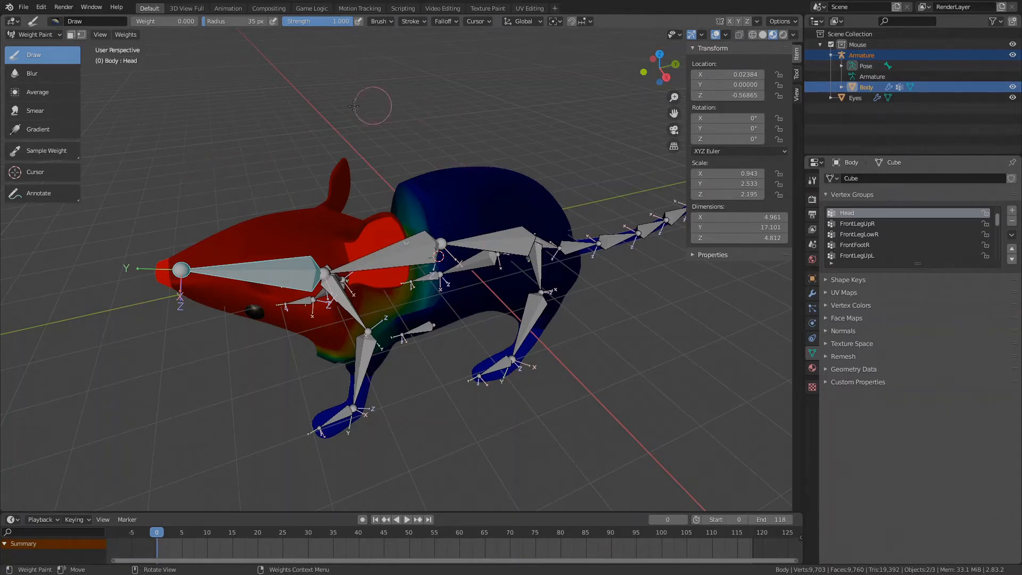
mouse_move(352, 106)
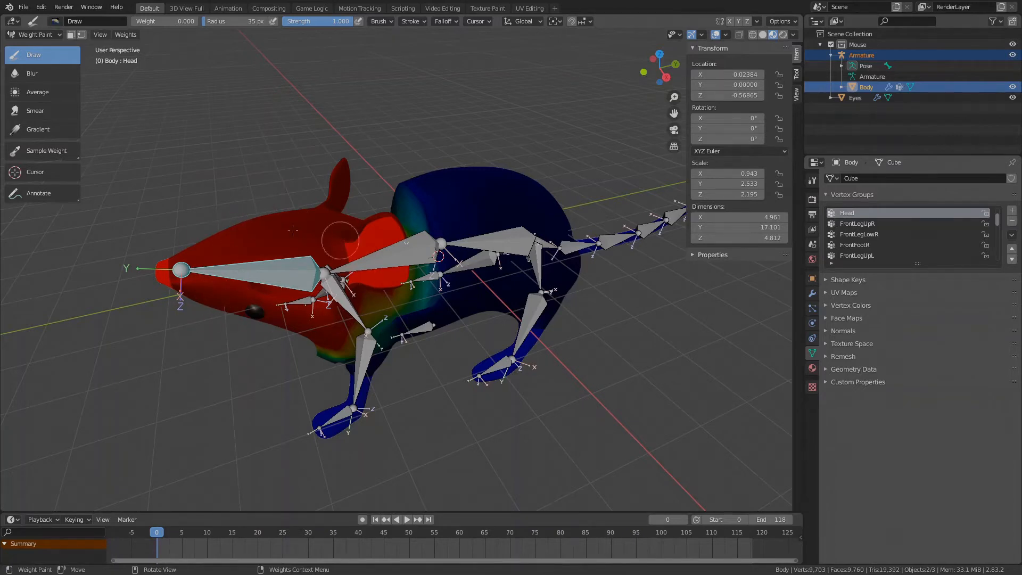
mouse_move(427, 246)
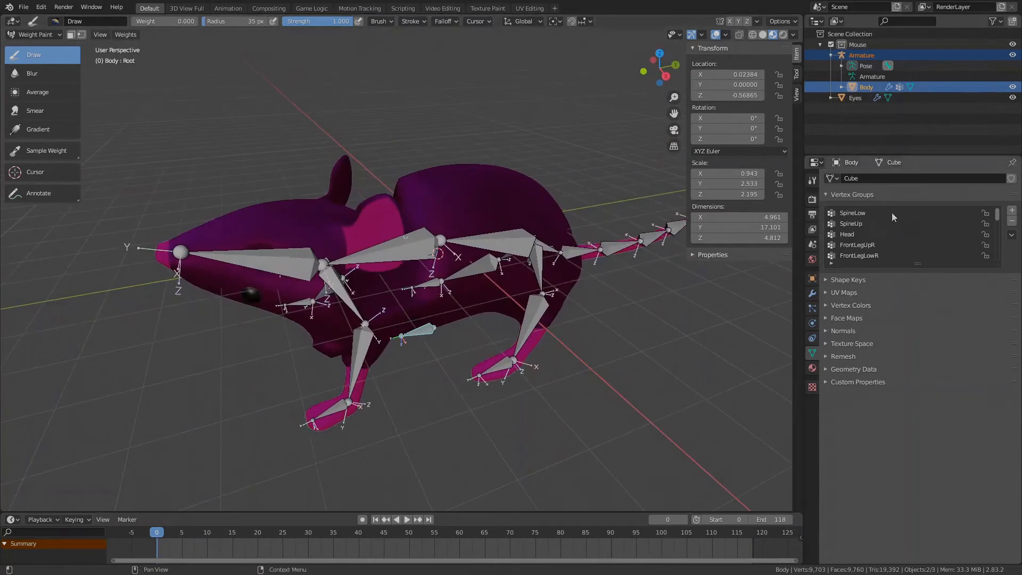
mouse_move(888, 227)
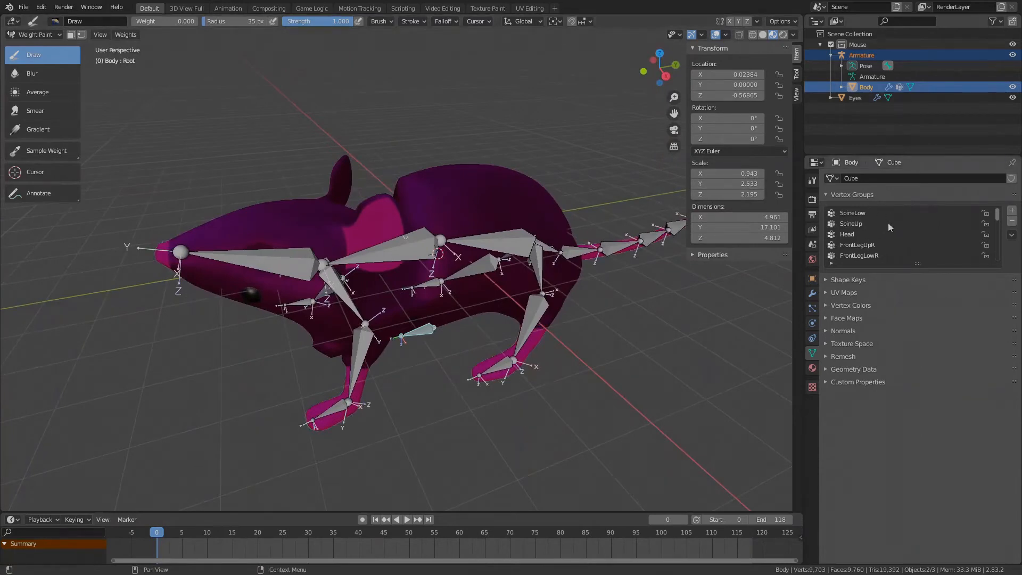
click(847, 234)
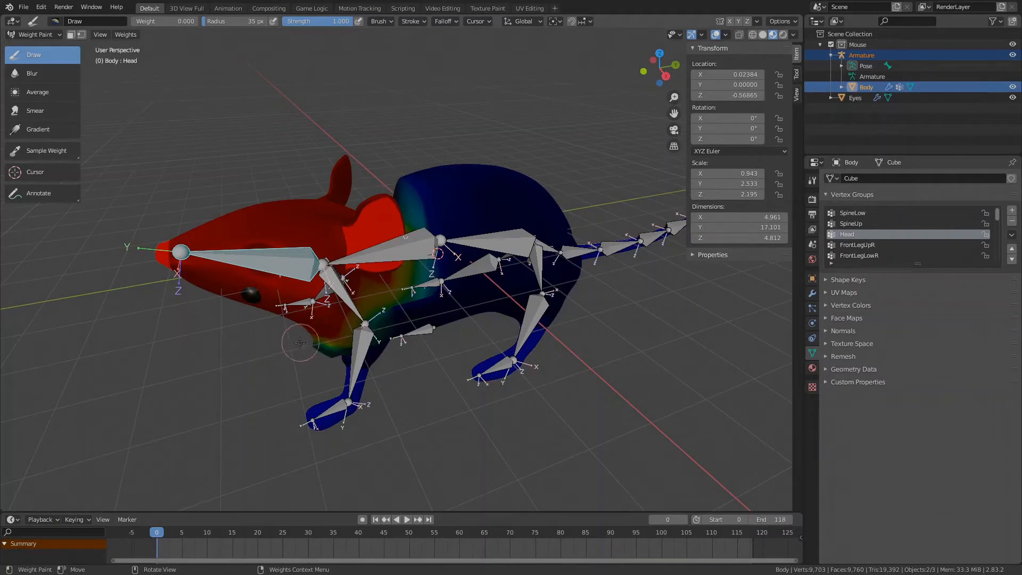
mouse_move(228, 372)
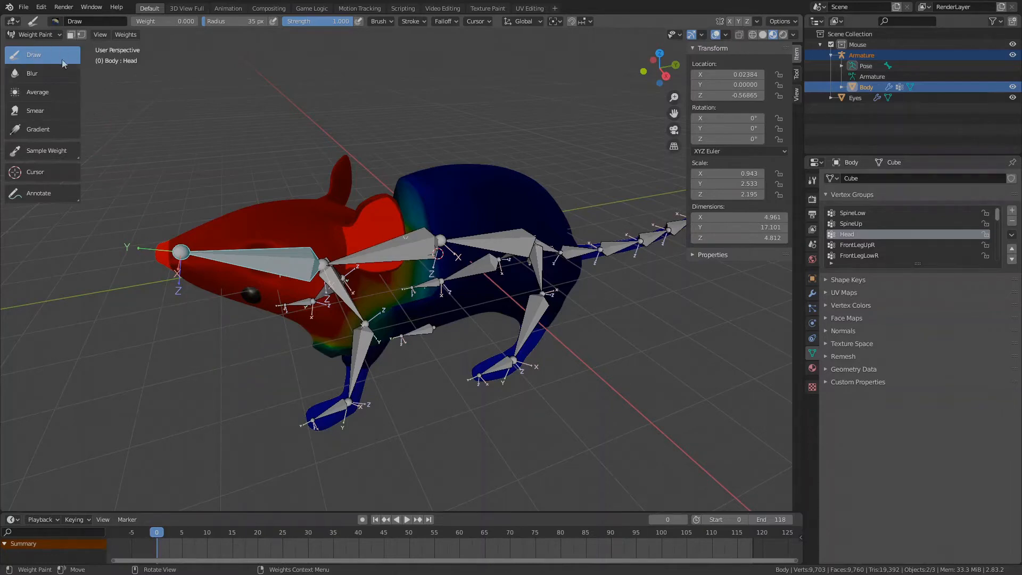
Set brush Spacing 2%, Weight 0, Radius 117 px and paint zero weight over the back of the head.
click(381, 21)
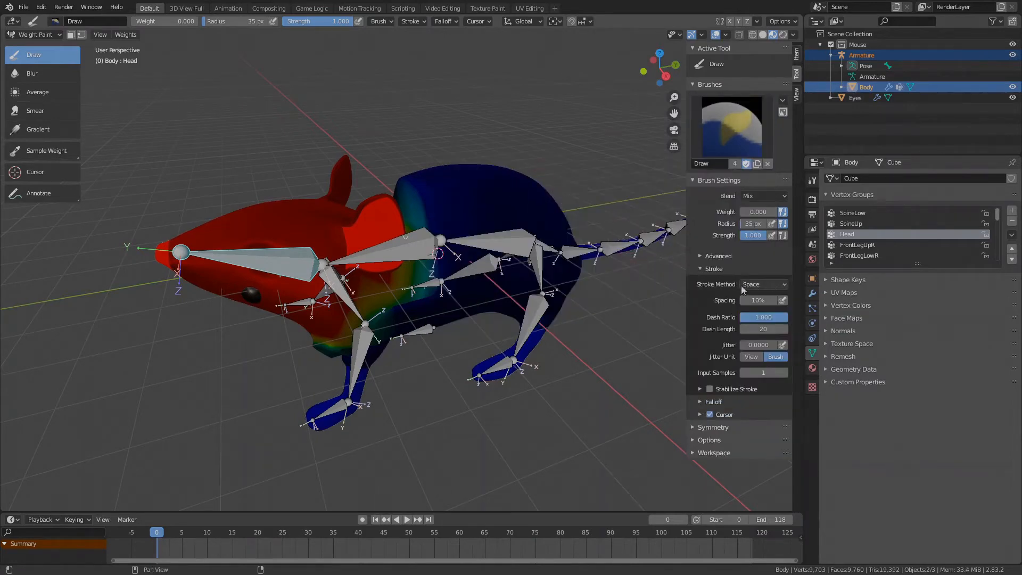
click(763, 300)
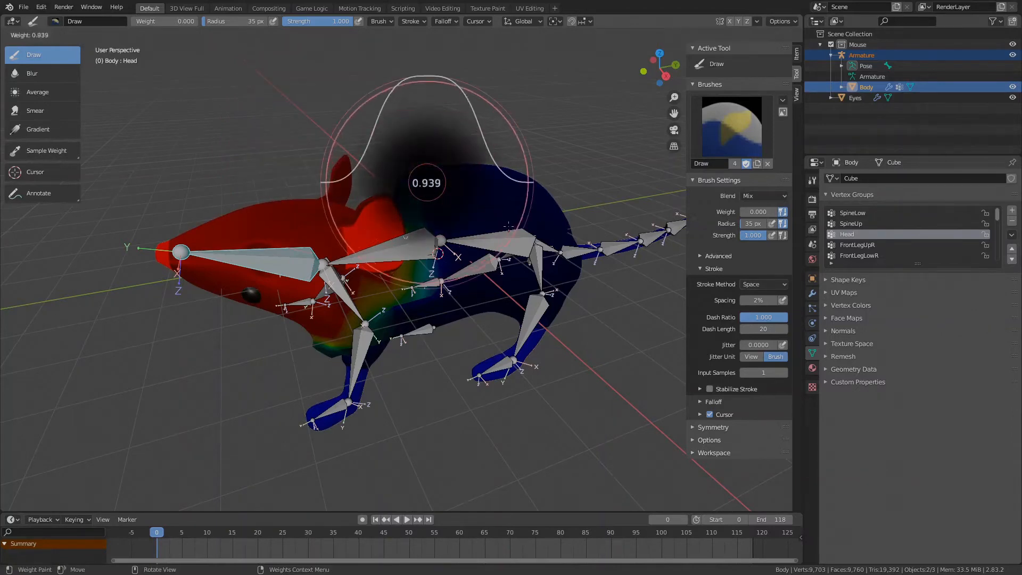
click(426, 183)
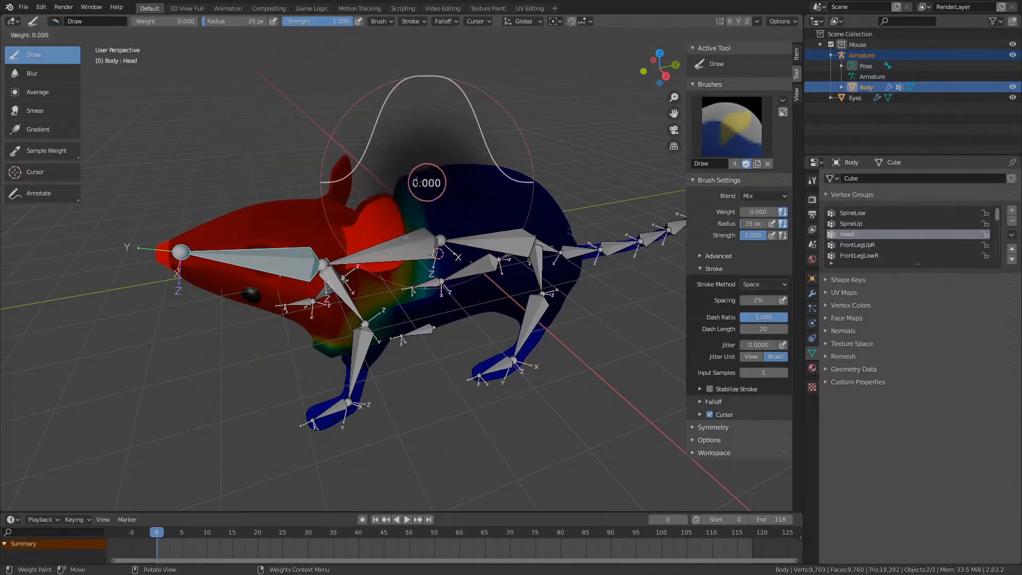
drag(427, 182, 380, 156)
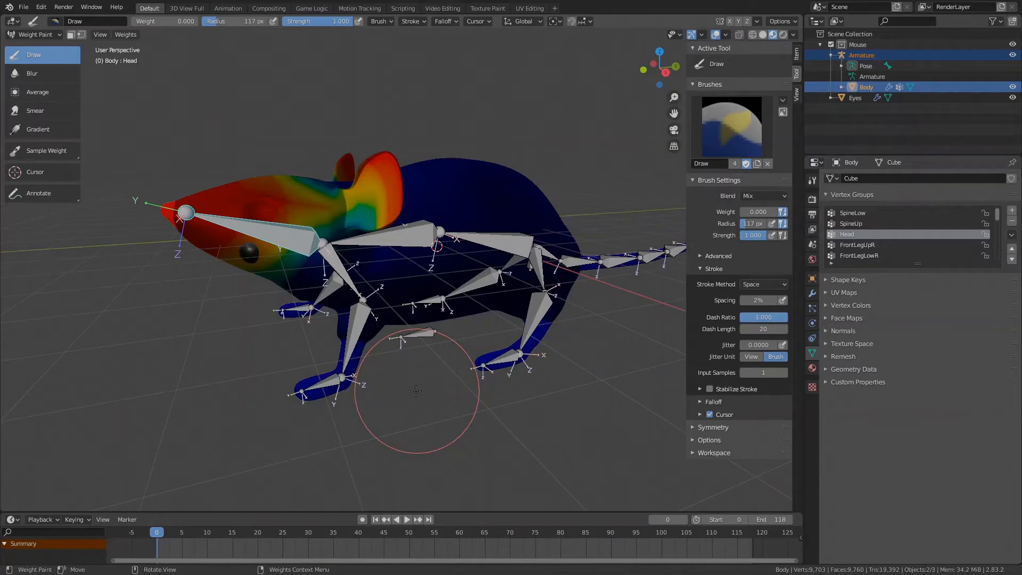
mouse_move(357, 313)
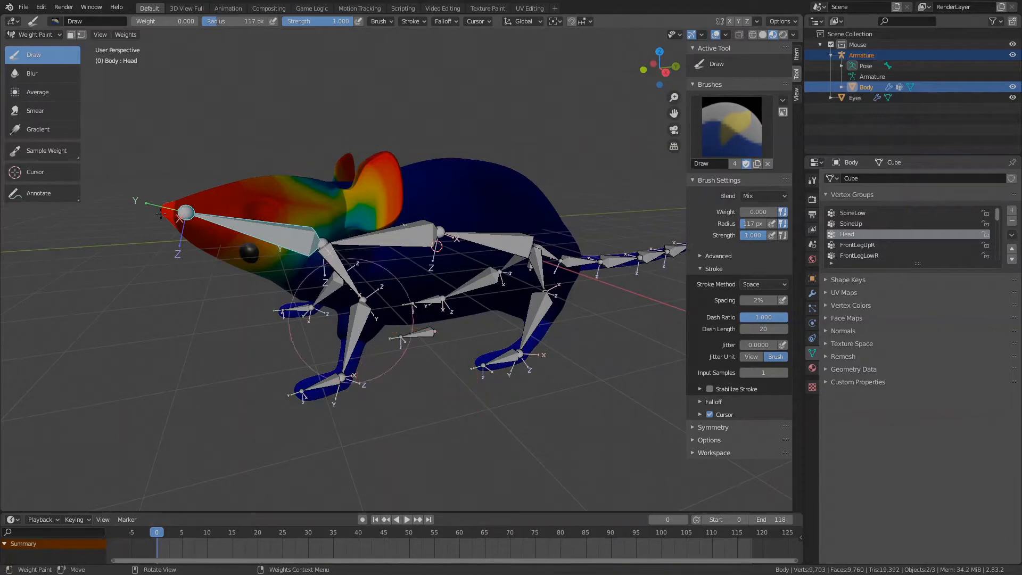
click(32, 34)
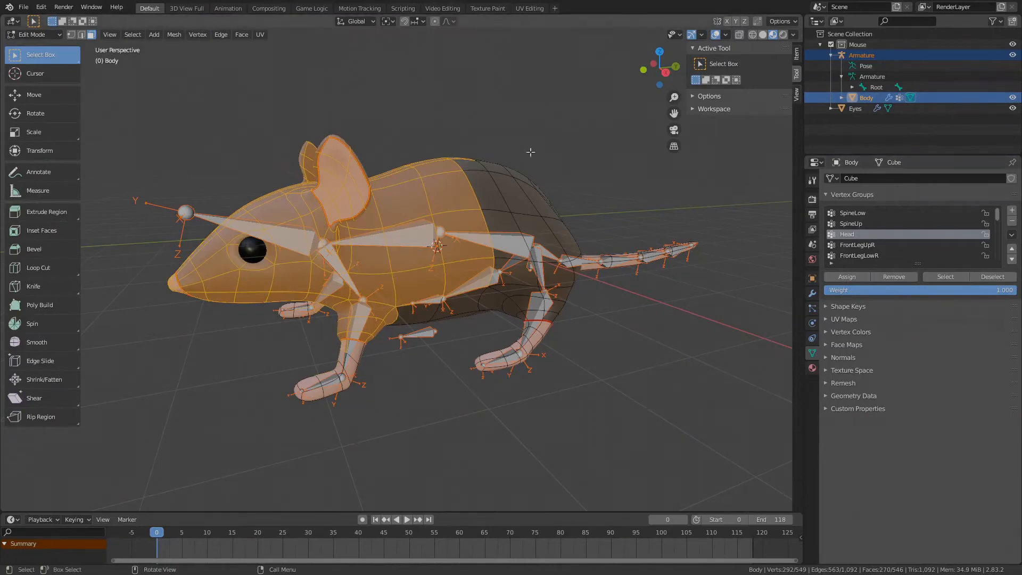
click(32, 35)
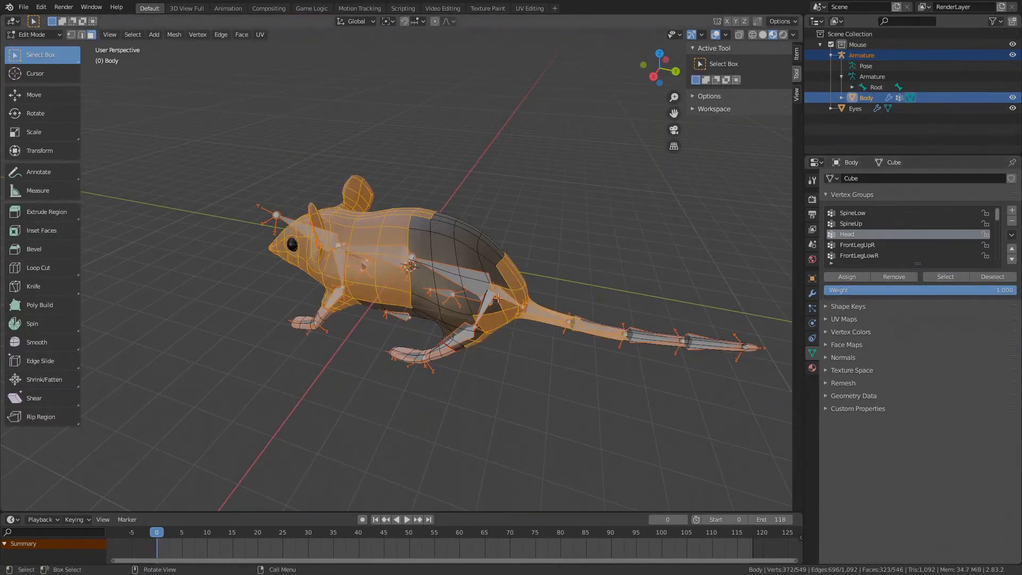
click(34, 34)
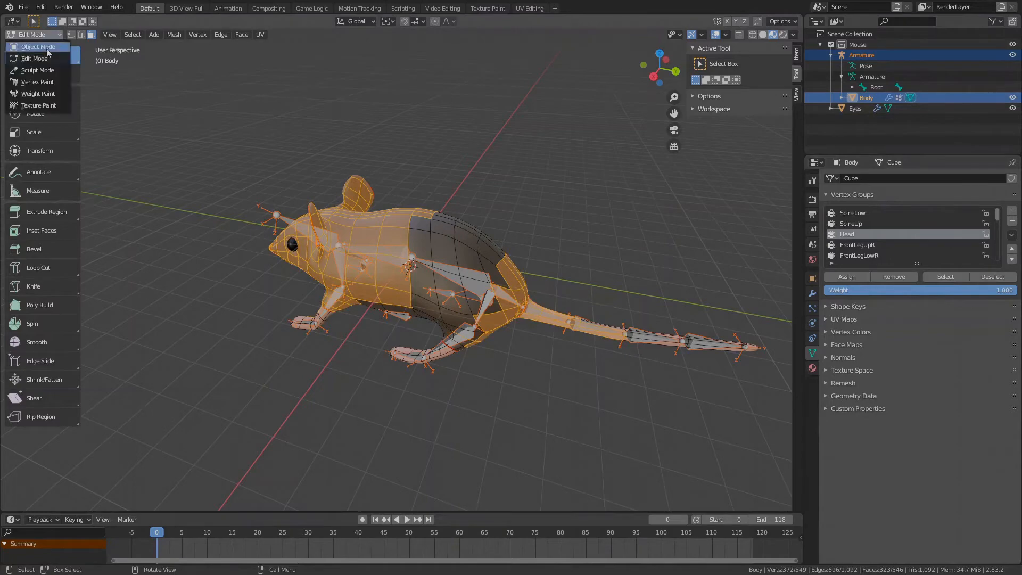
click(38, 94)
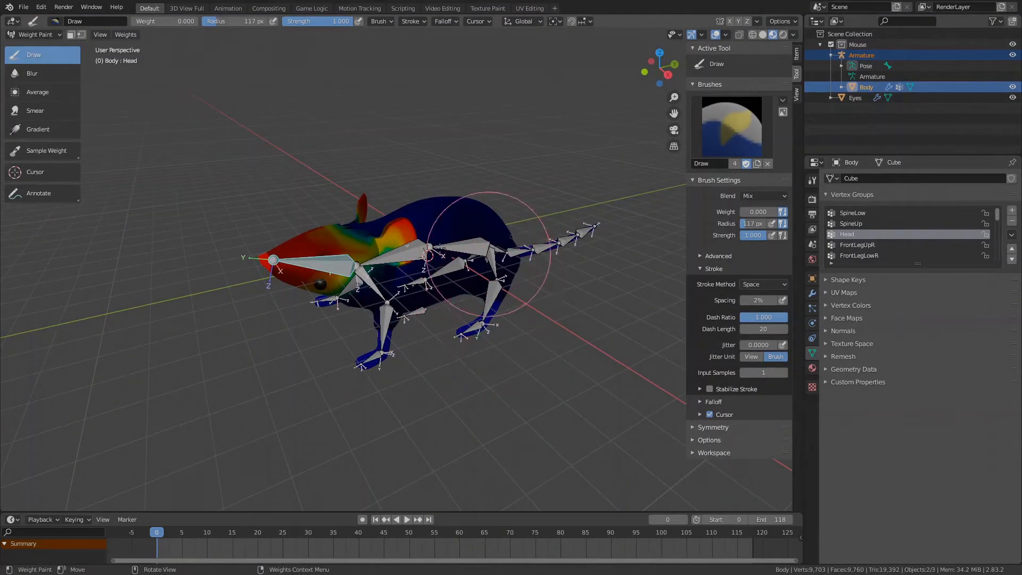
mouse_move(531, 372)
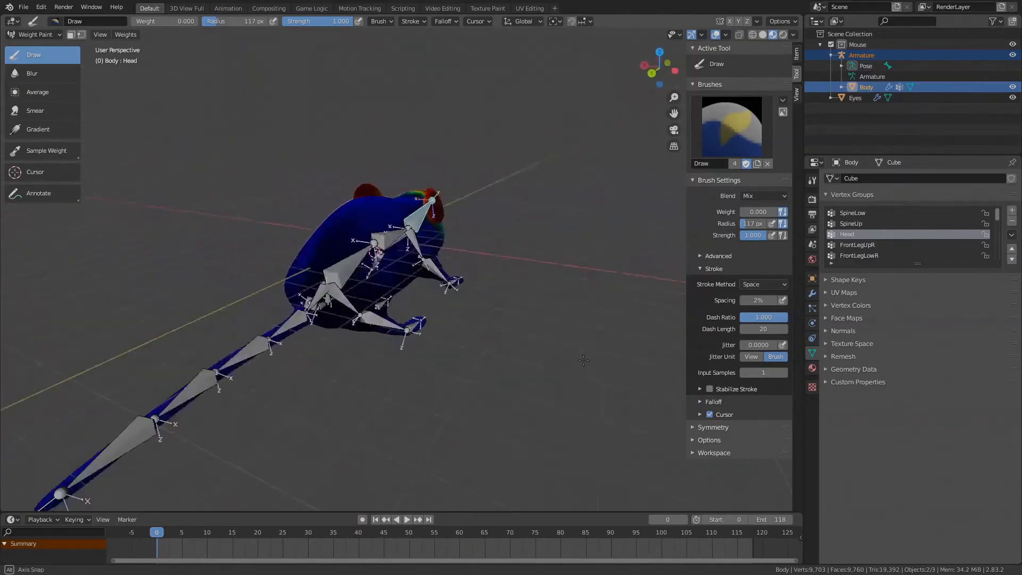
drag(583, 360, 554, 294)
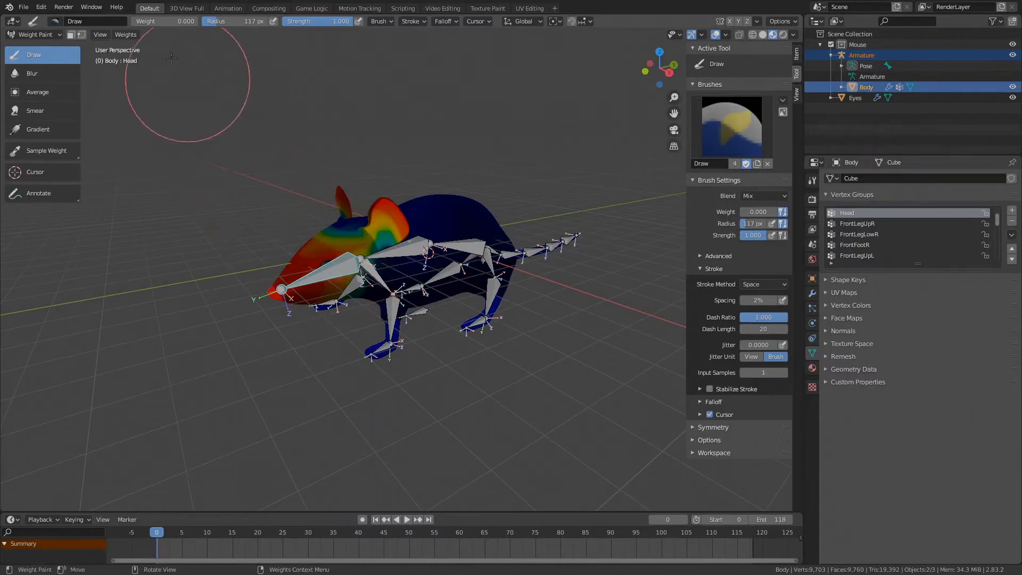
Run Weights > Assign Automatic From Bones and check the Head group's new falloff.
click(125, 34)
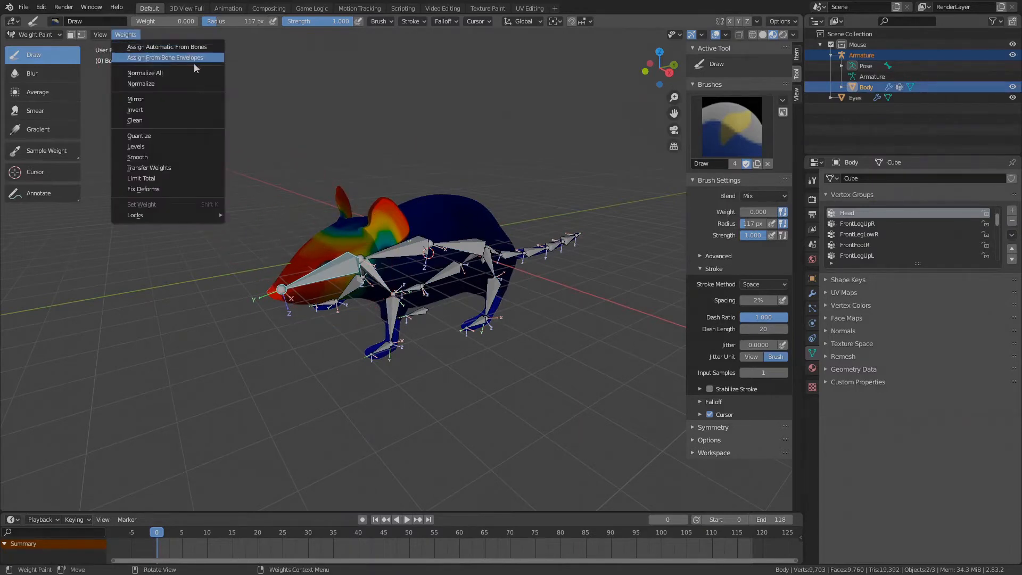
mouse_move(166, 58)
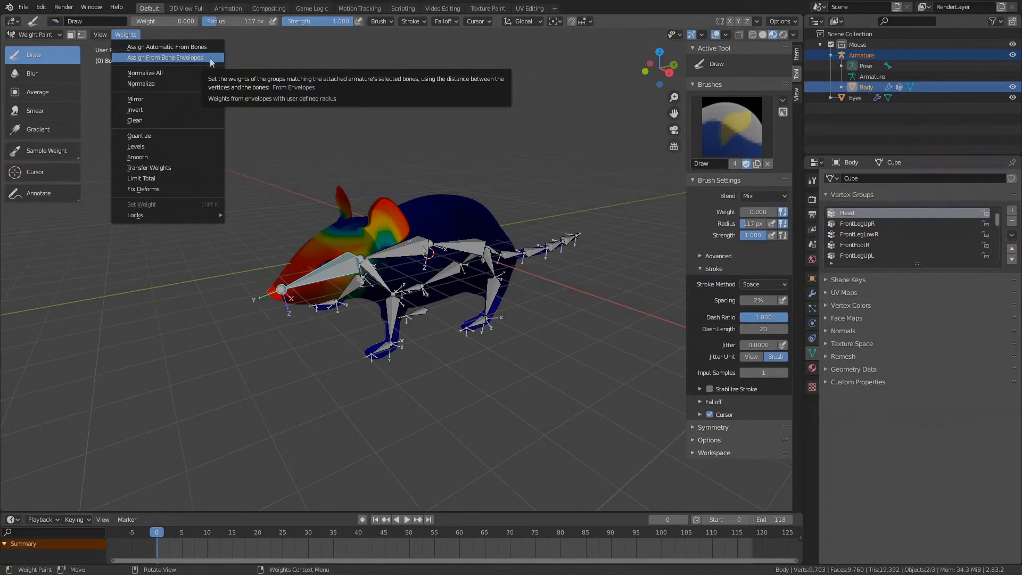
mouse_move(166, 46)
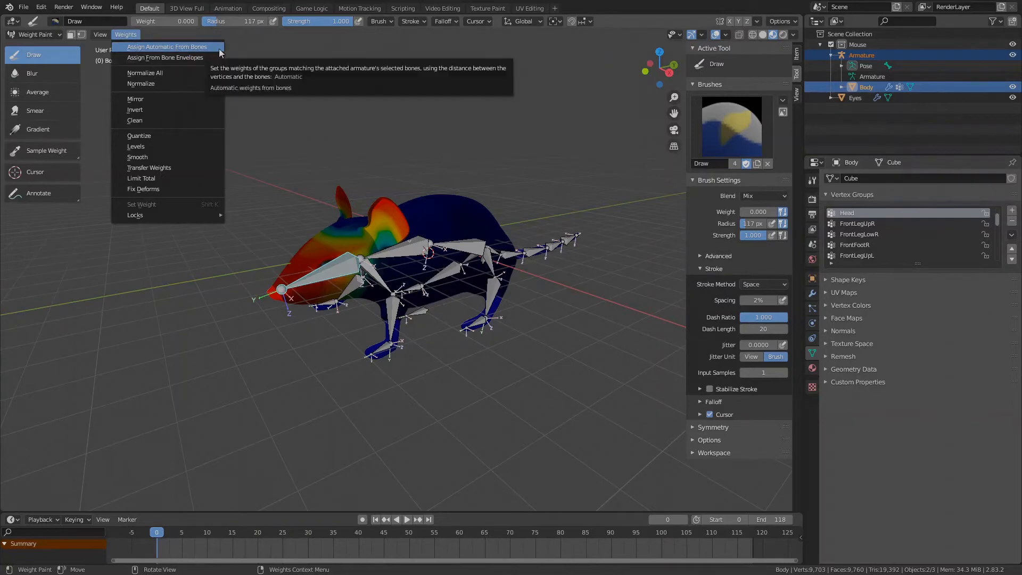
click(166, 47)
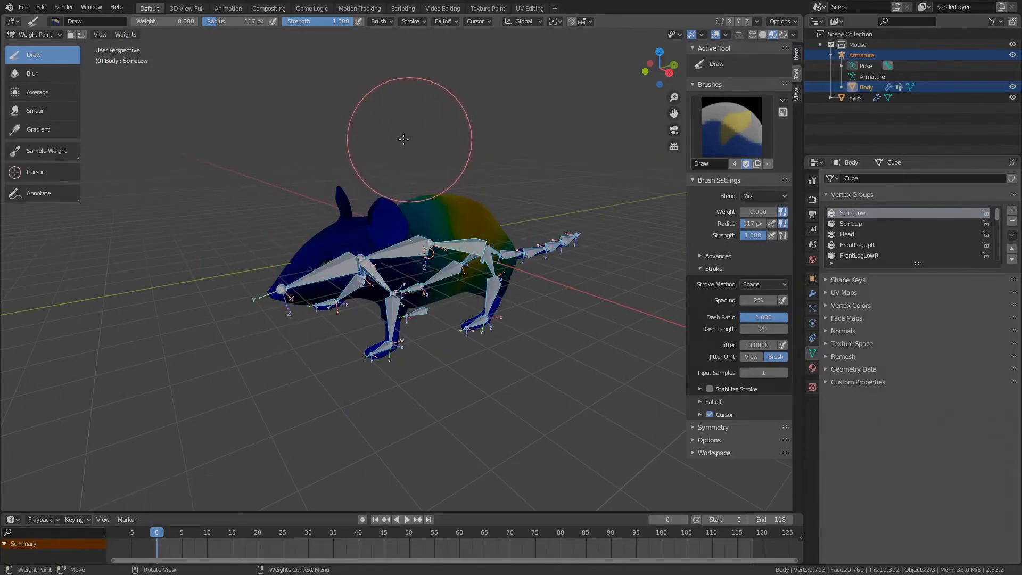
click(125, 35)
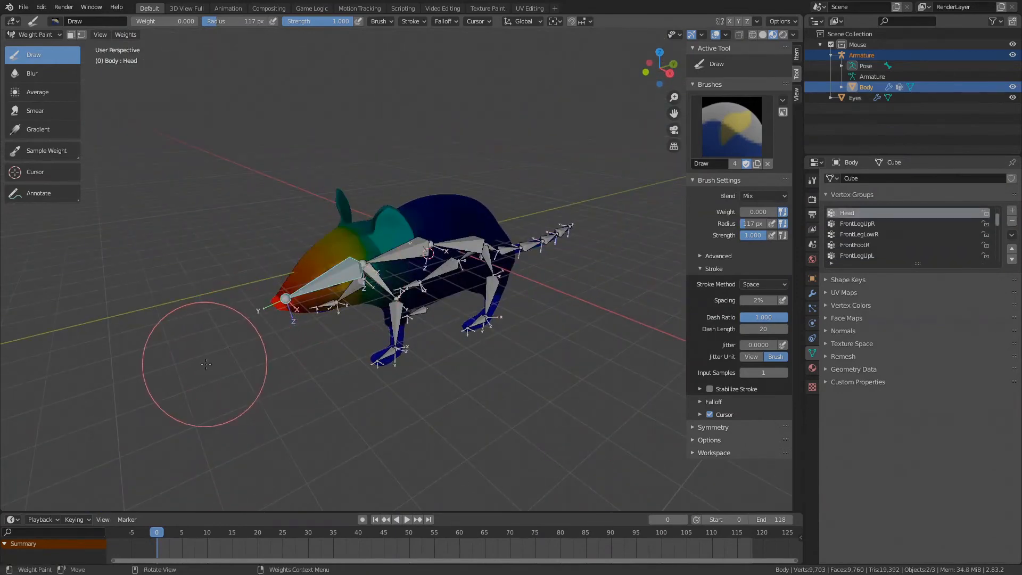
click(35, 34)
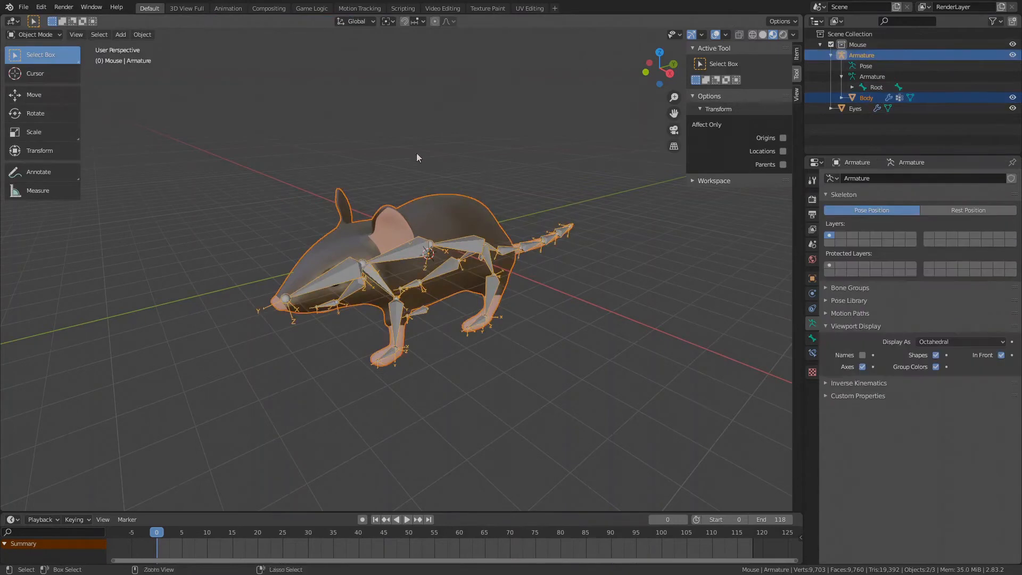
Bring up Ctrl+P parenting options to re-parent the Body With Automatic Weights.
key(ctrl+p)
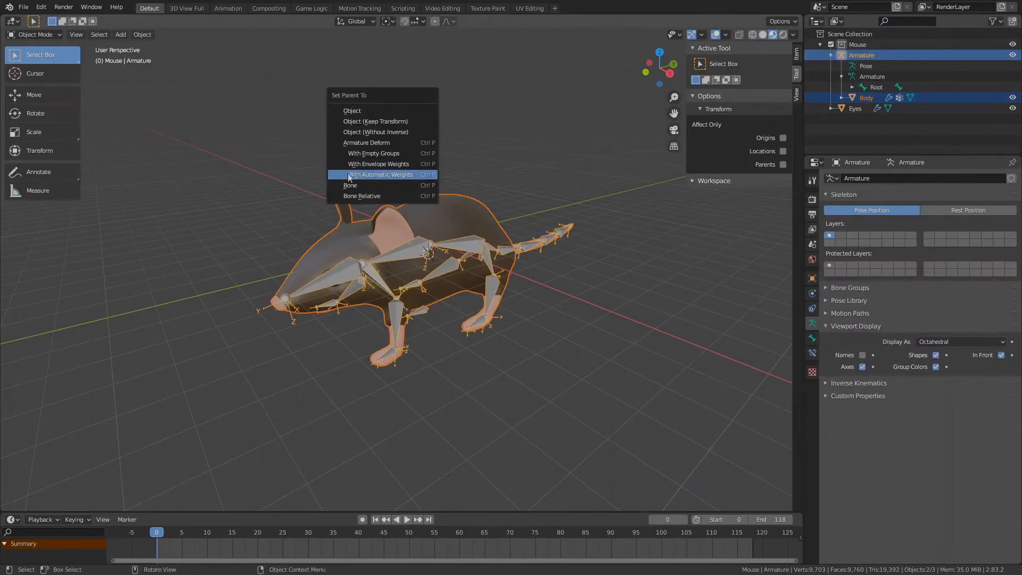
mouse_move(433, 178)
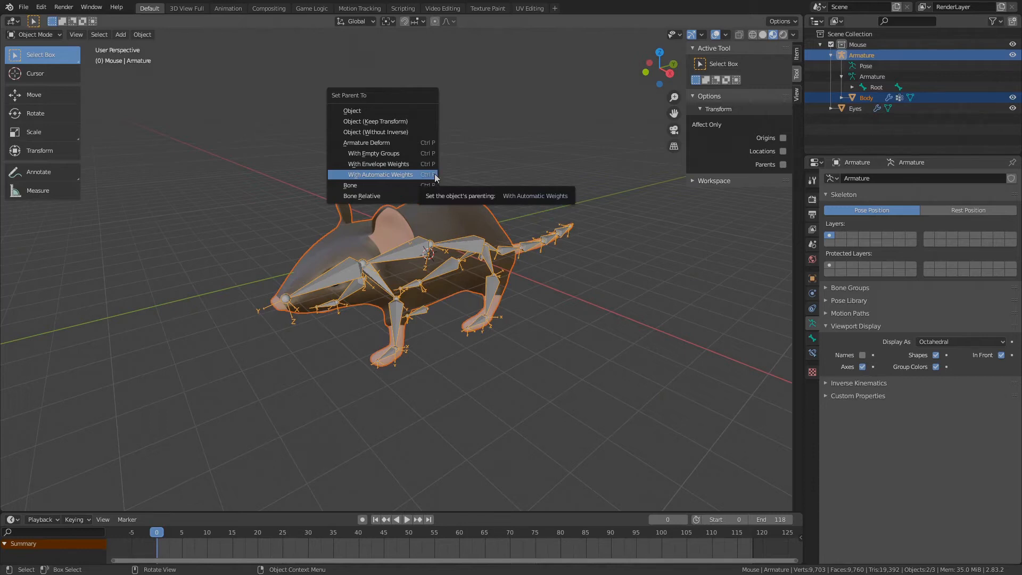
mouse_move(378, 163)
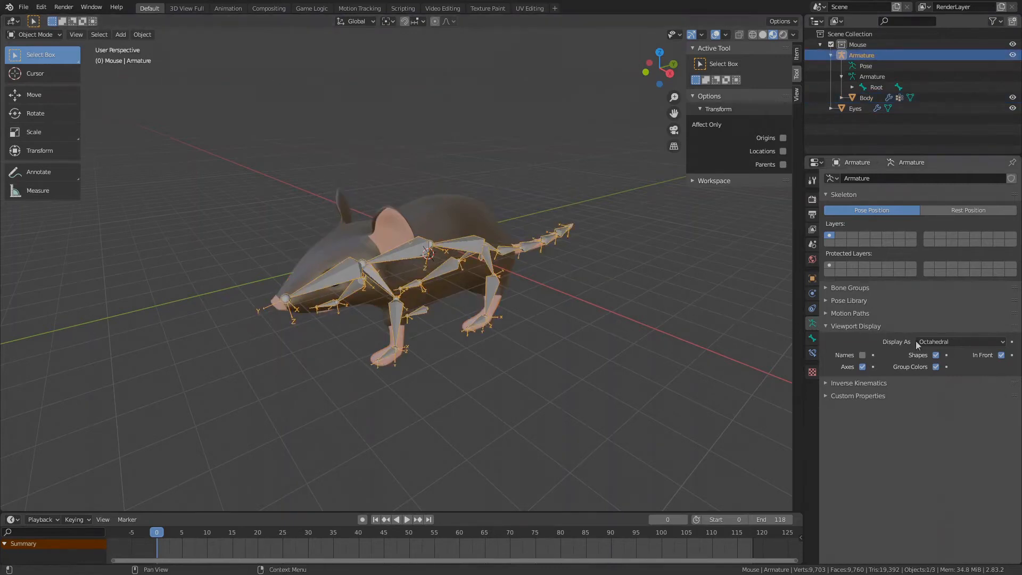
Display the armature as Envelope and enlarge the Head bone's envelope around the whole head.
click(958, 341)
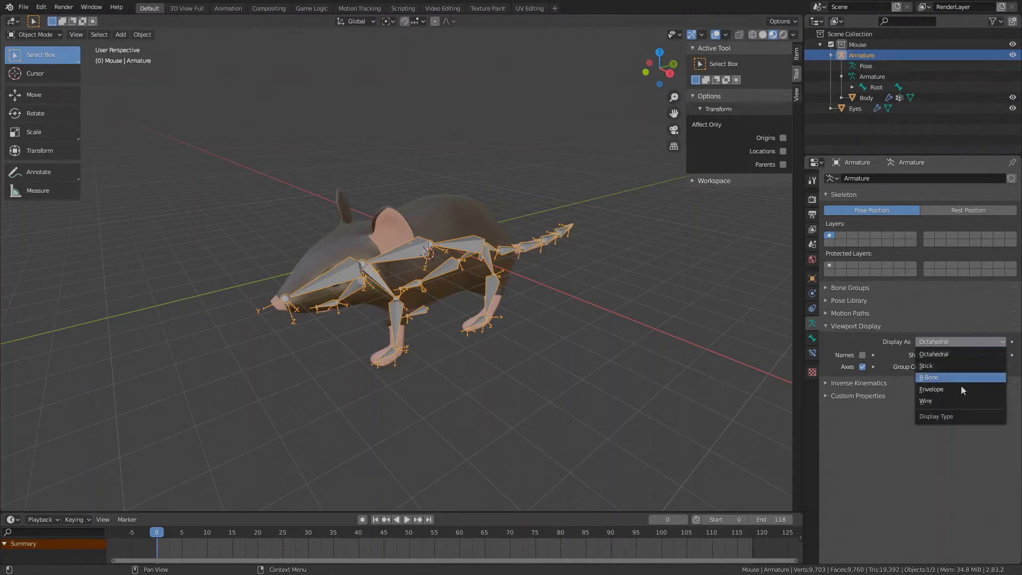
click(931, 389)
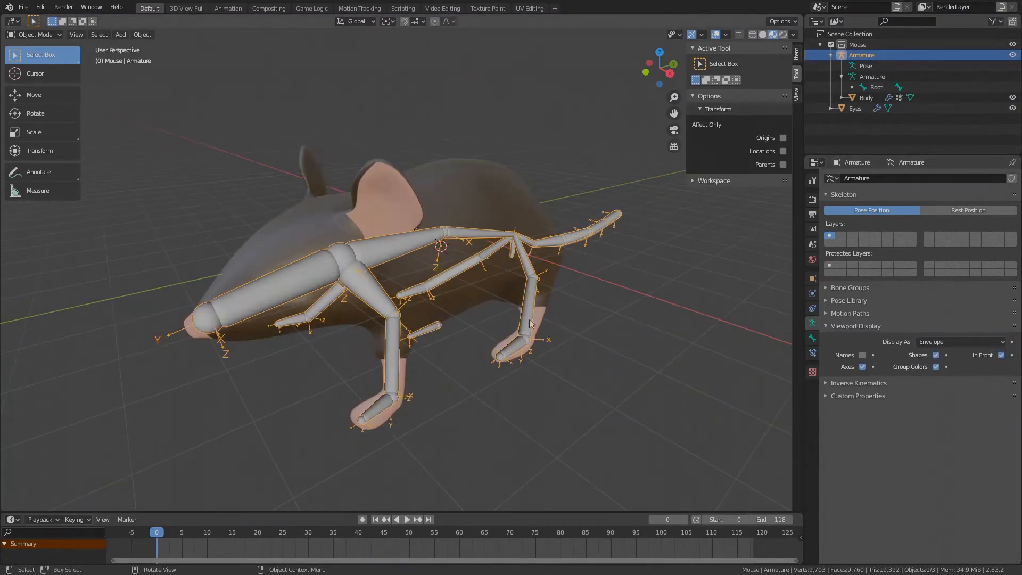
key(Tab)
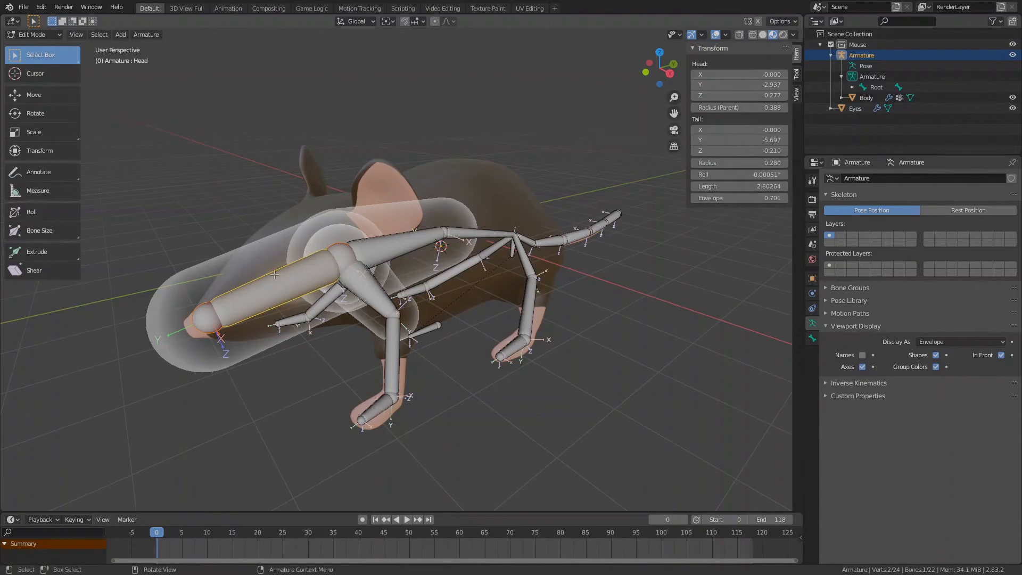
drag(737, 107, 769, 106)
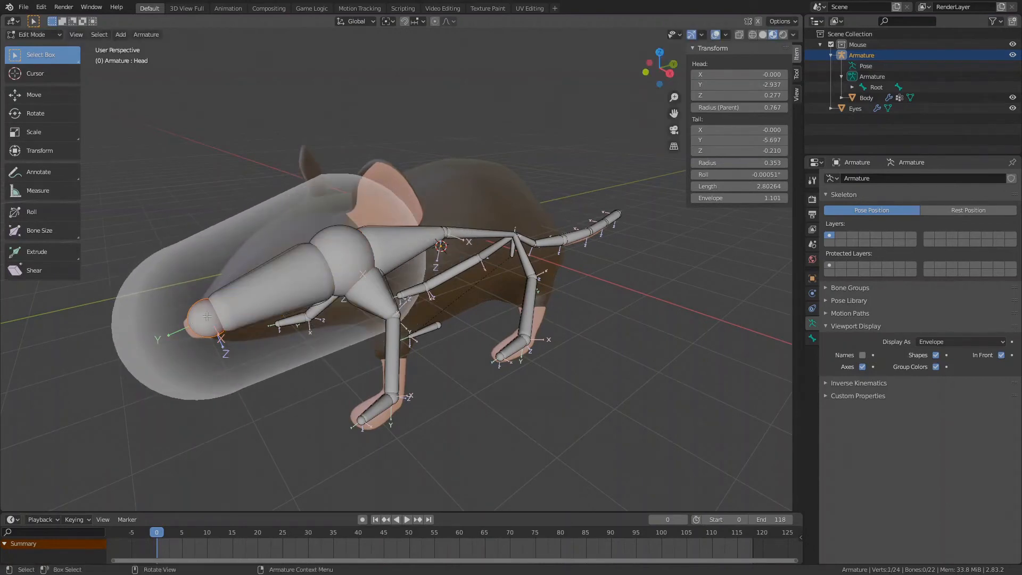
click(336, 256)
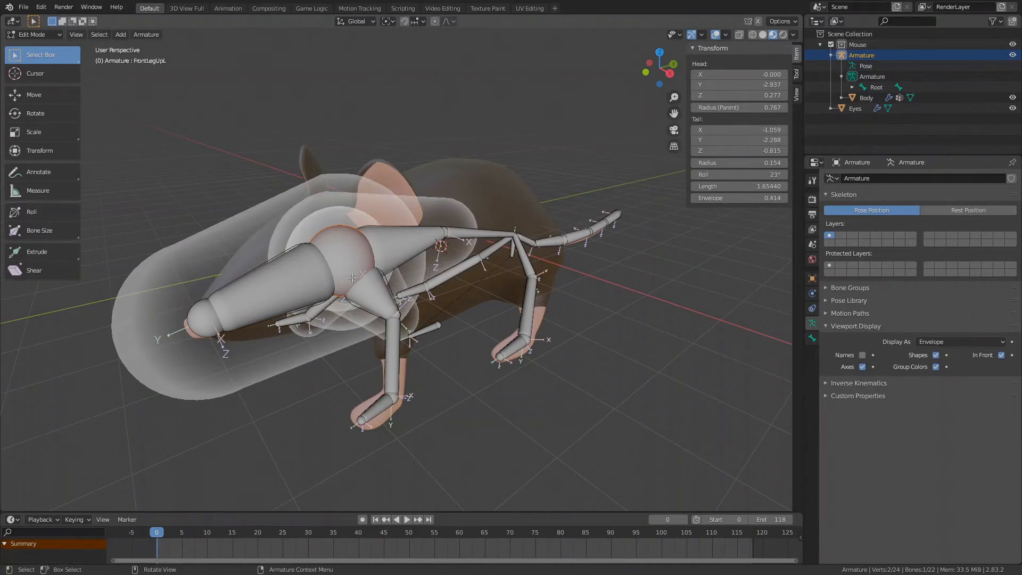
mouse_move(238, 299)
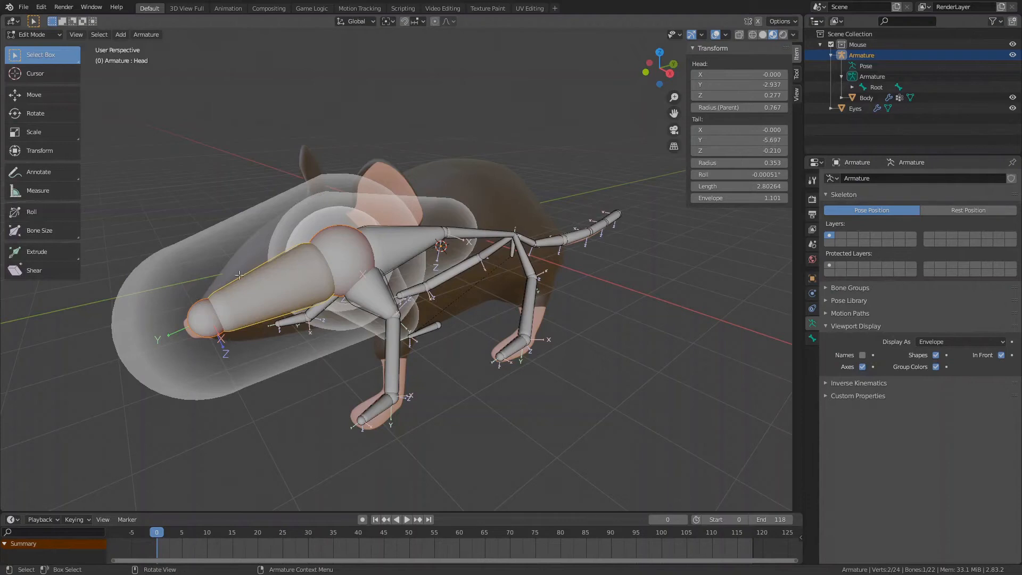
mouse_move(142, 392)
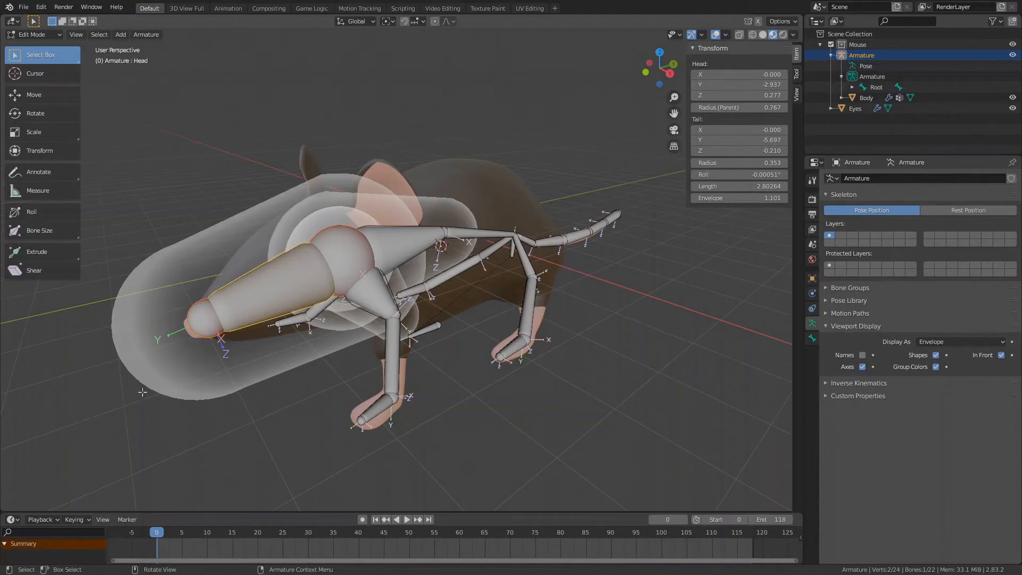
mouse_move(214, 157)
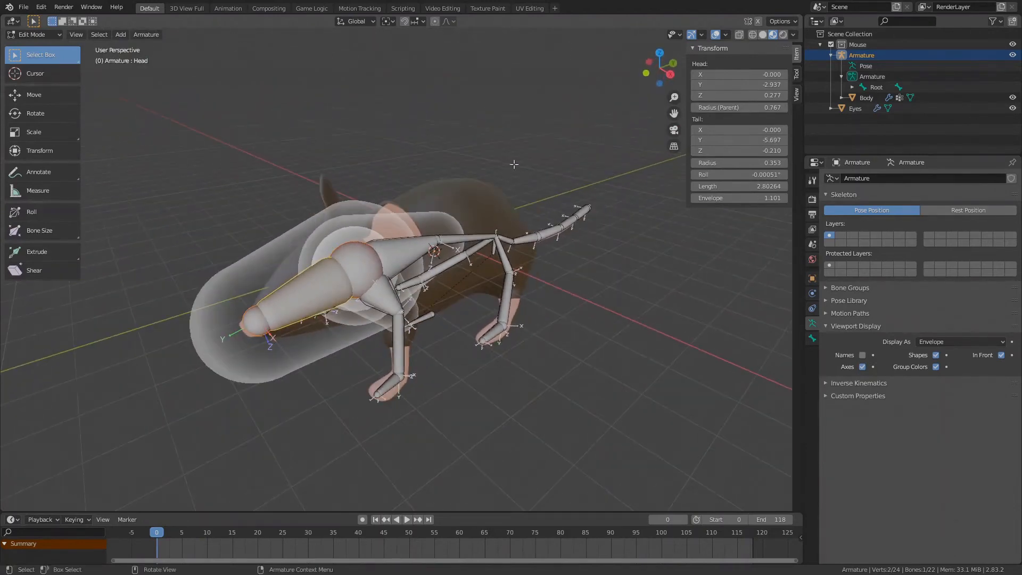
mouse_move(320, 208)
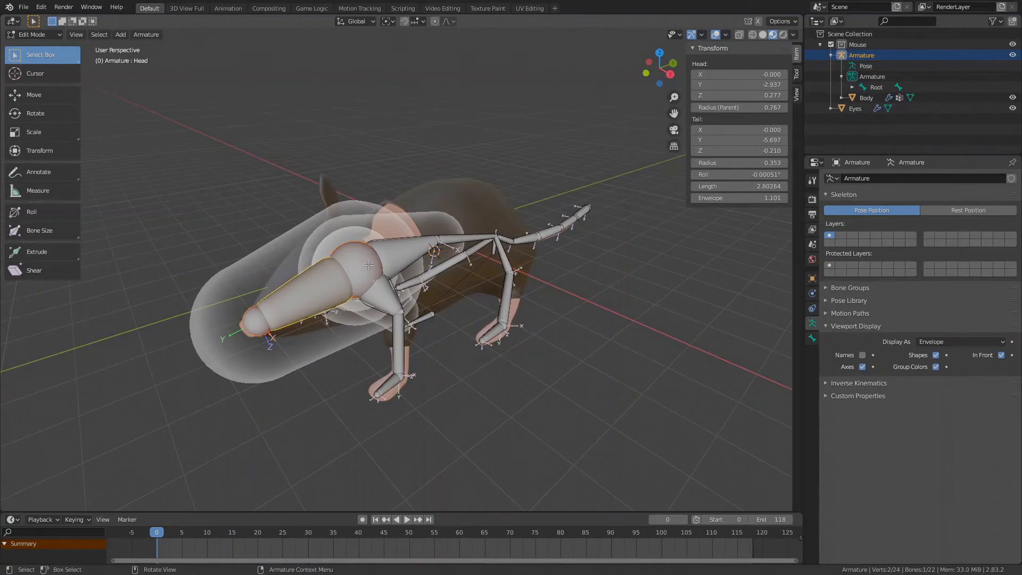
click(456, 234)
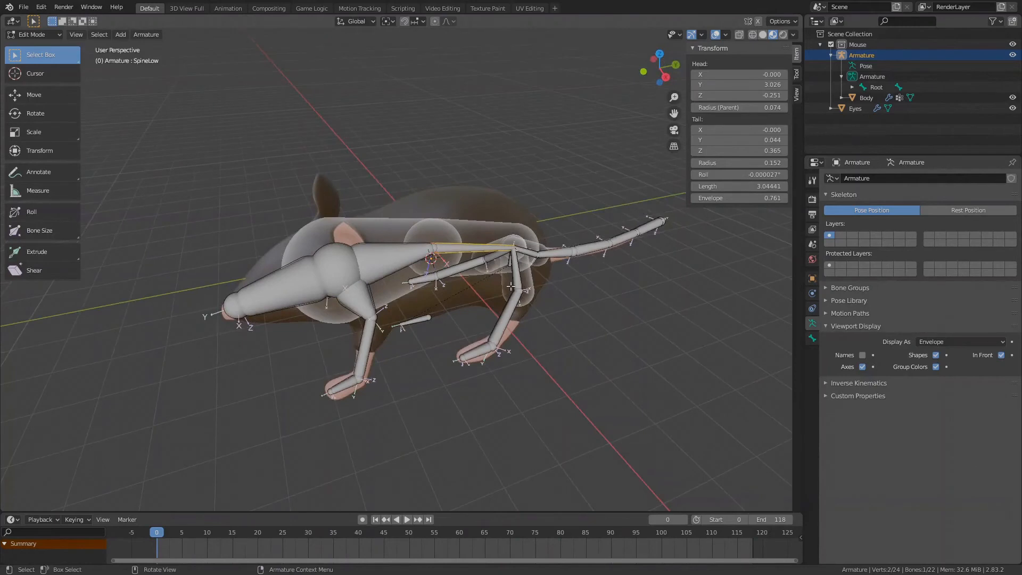
Restore Octahedral bone display, select the Body mesh and switch toward Weight Paint mode.
click(958, 340)
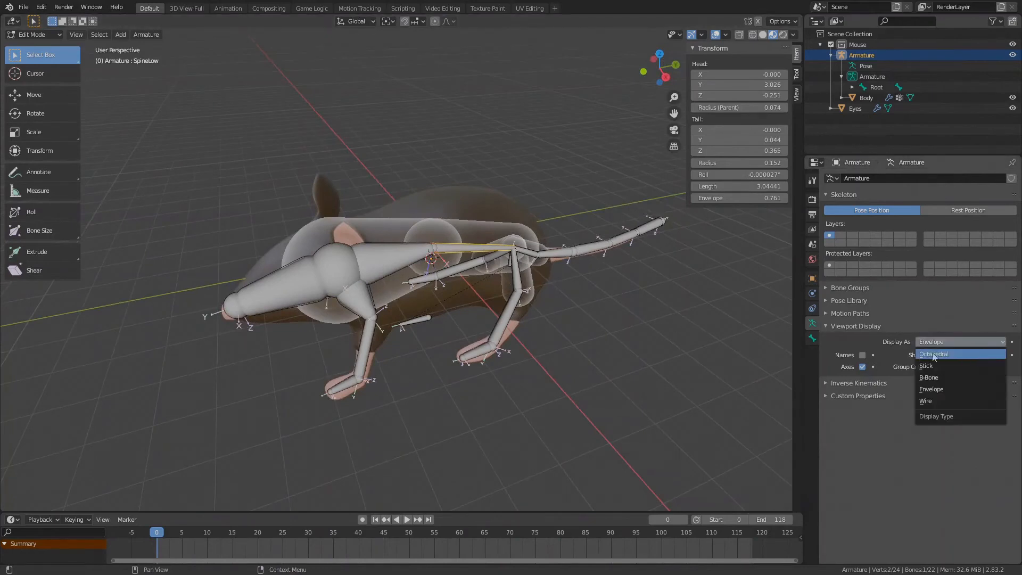
click(935, 354)
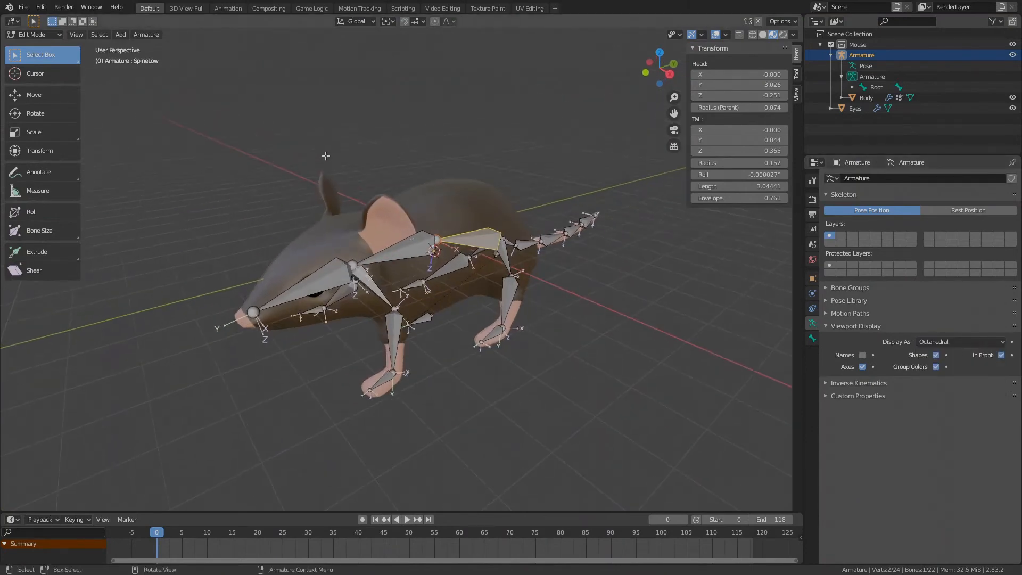
mouse_move(62, 51)
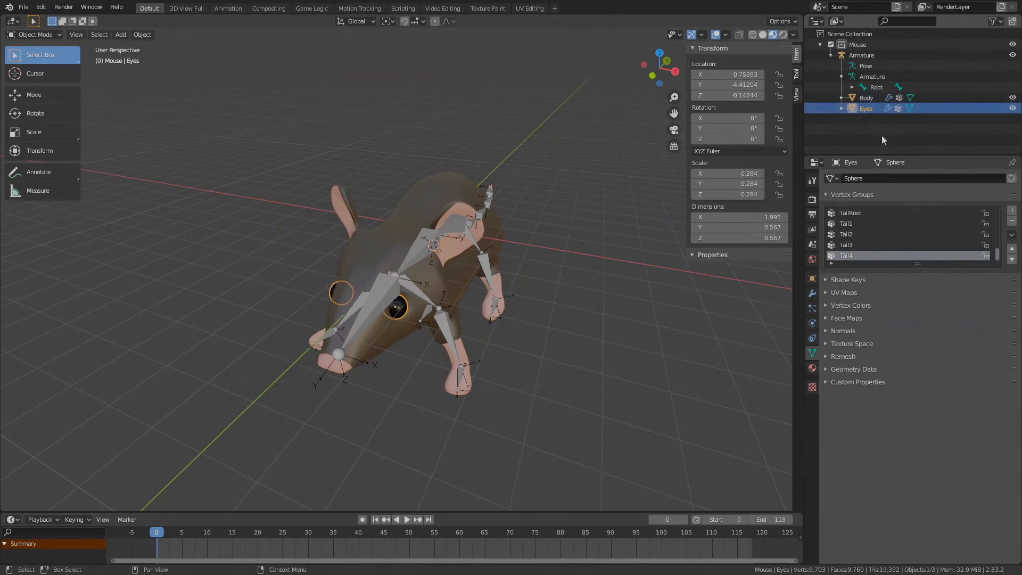
click(866, 97)
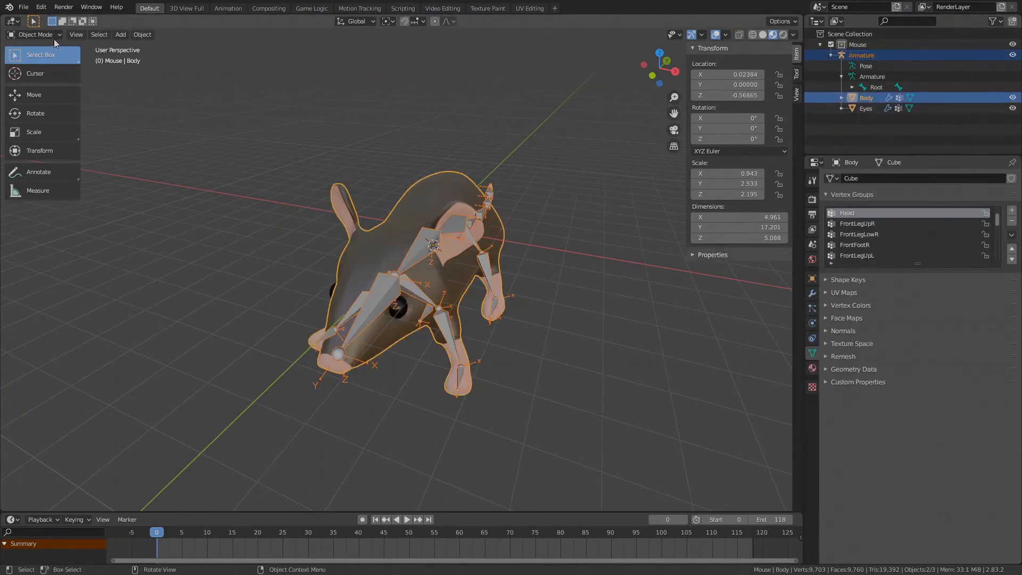
click(34, 35)
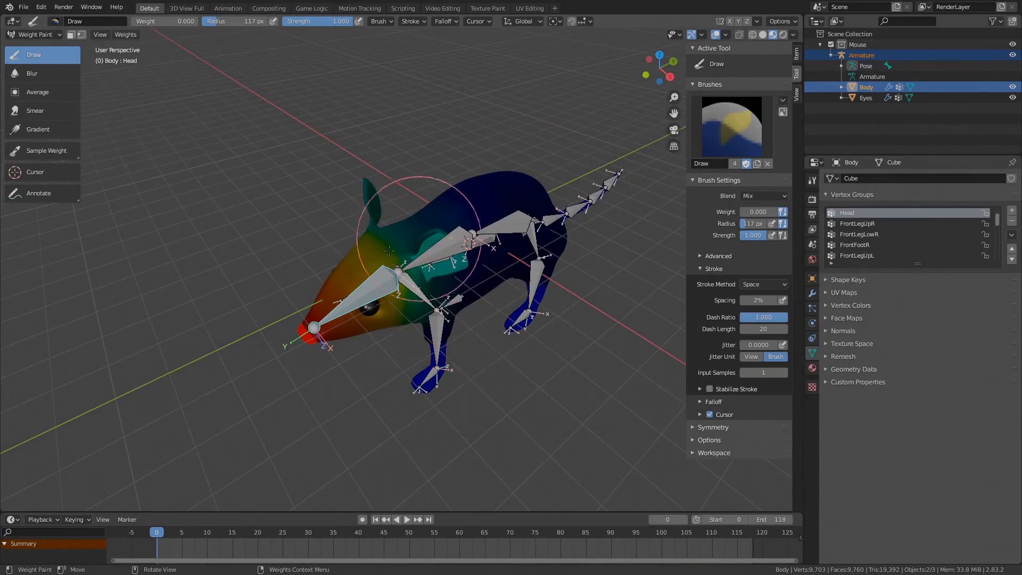
mouse_move(667, 285)
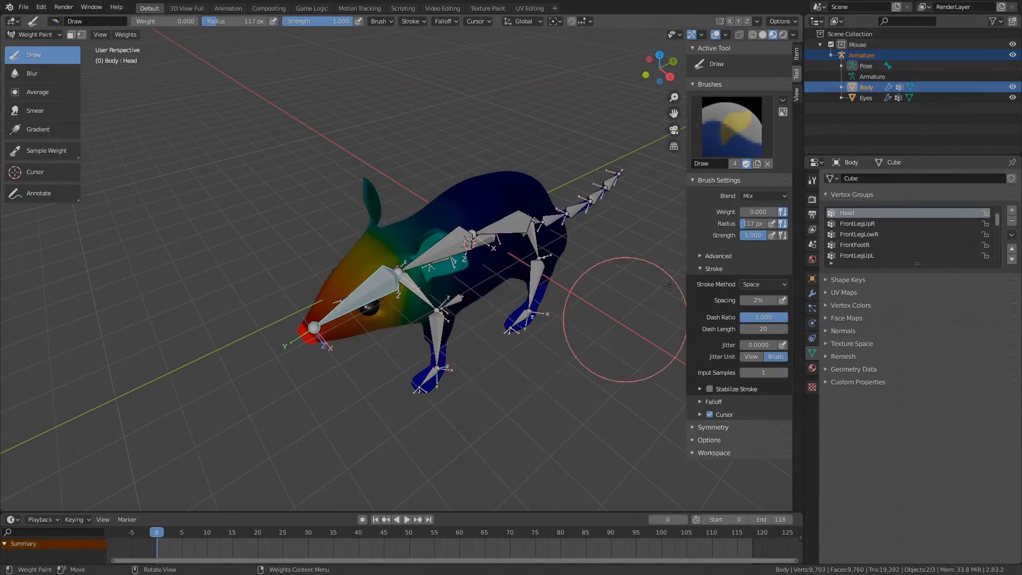
In Advanced brush options, set Falloff Shape to Projected with Front Faces Only.
click(701, 255)
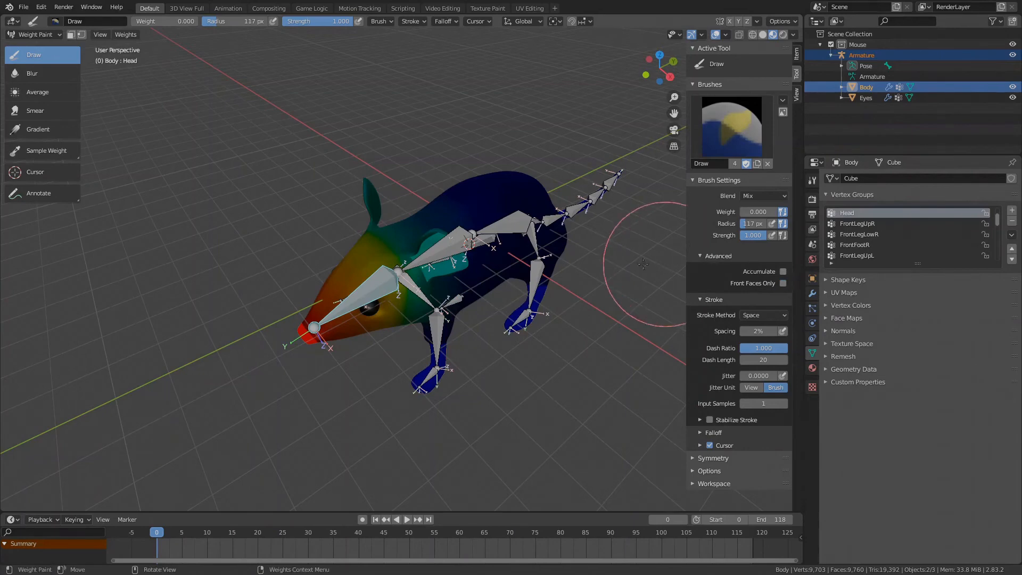
mouse_move(575, 295)
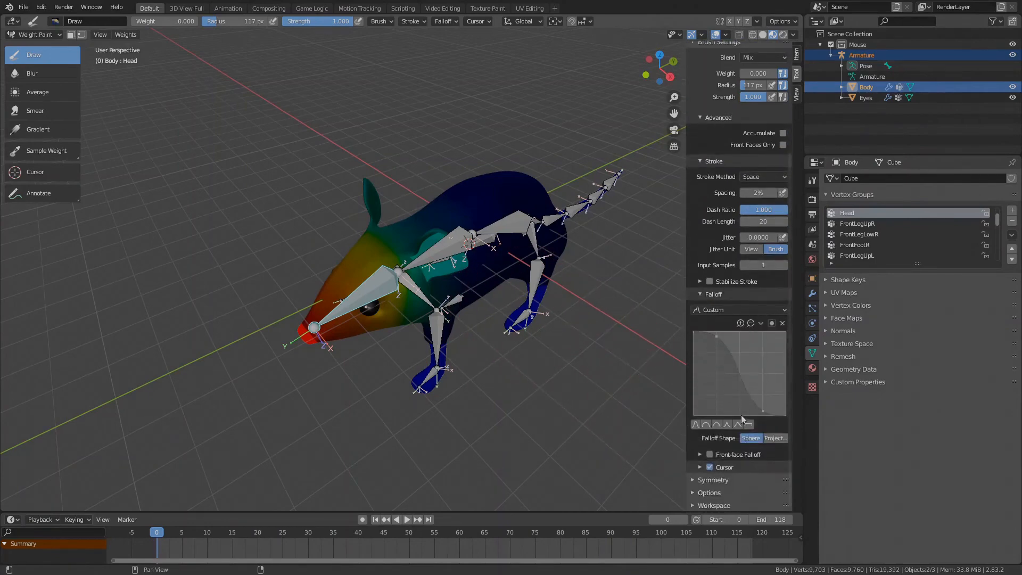
mouse_move(719, 443)
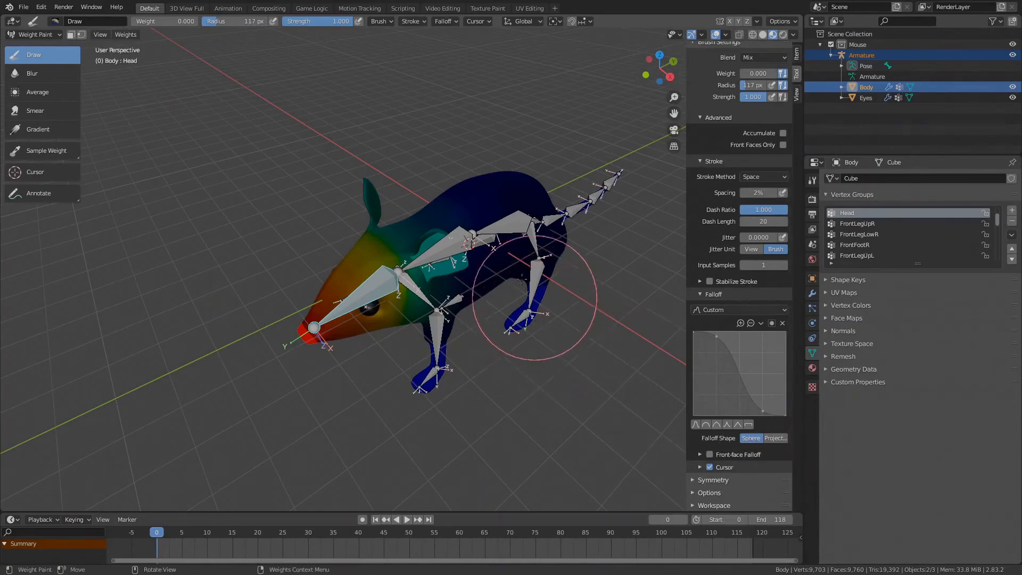
mouse_move(527, 355)
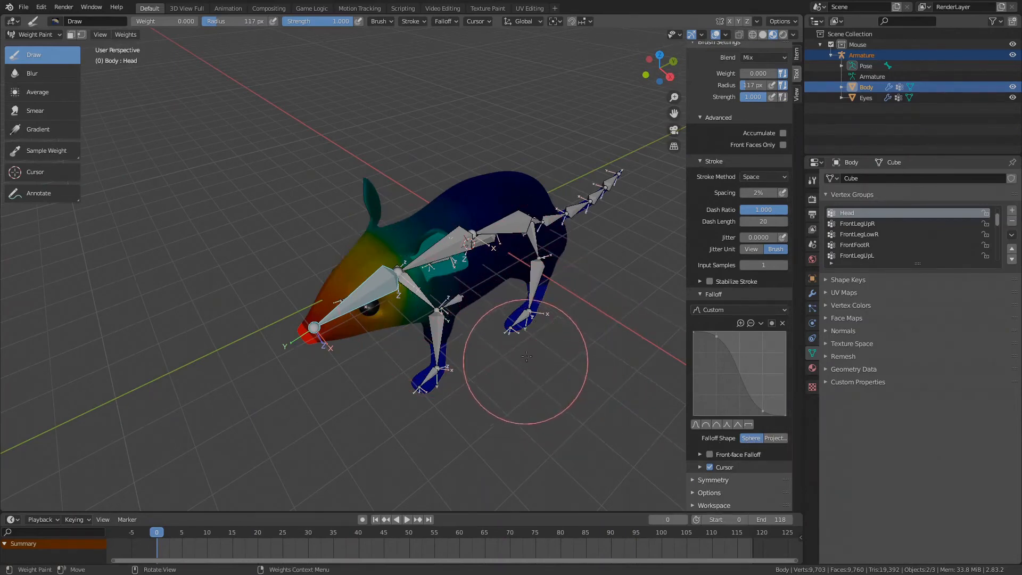
mouse_move(535, 361)
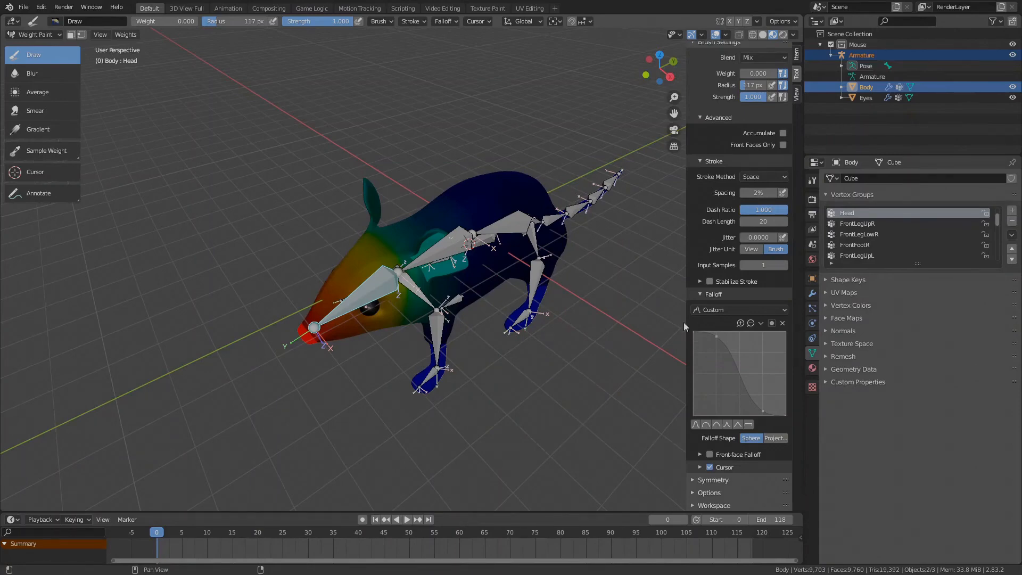
mouse_move(763, 382)
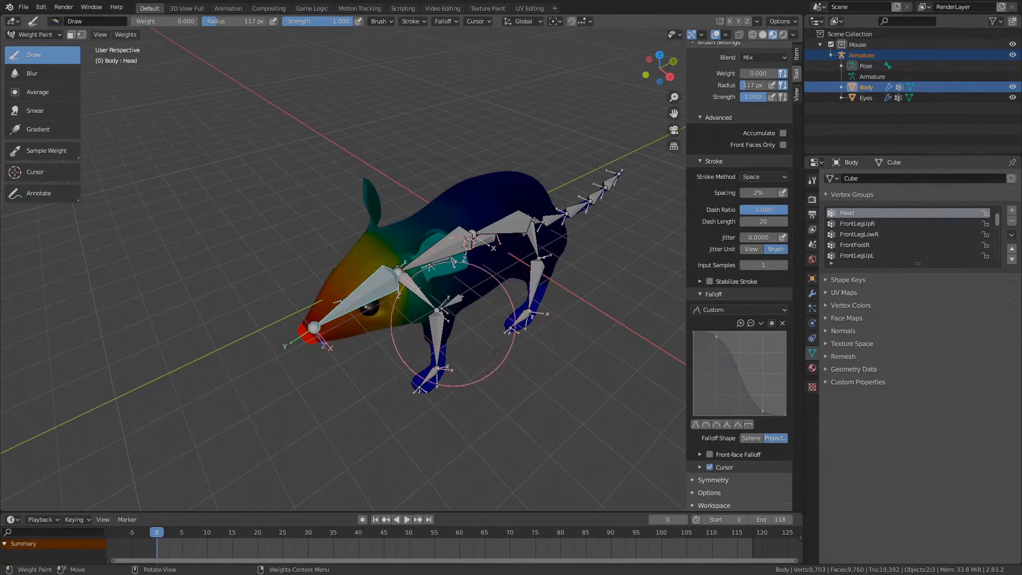
mouse_move(512, 342)
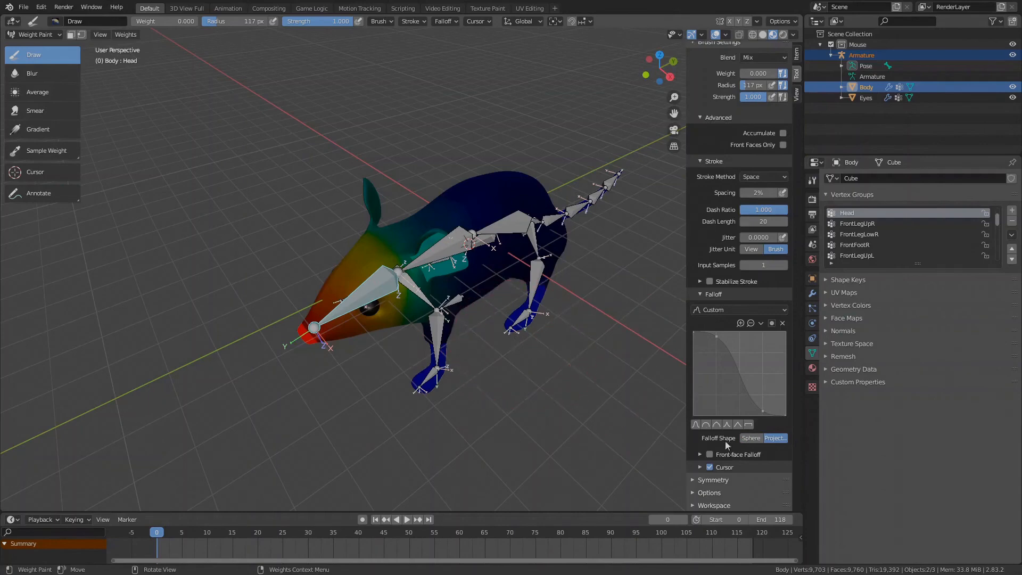
click(774, 438)
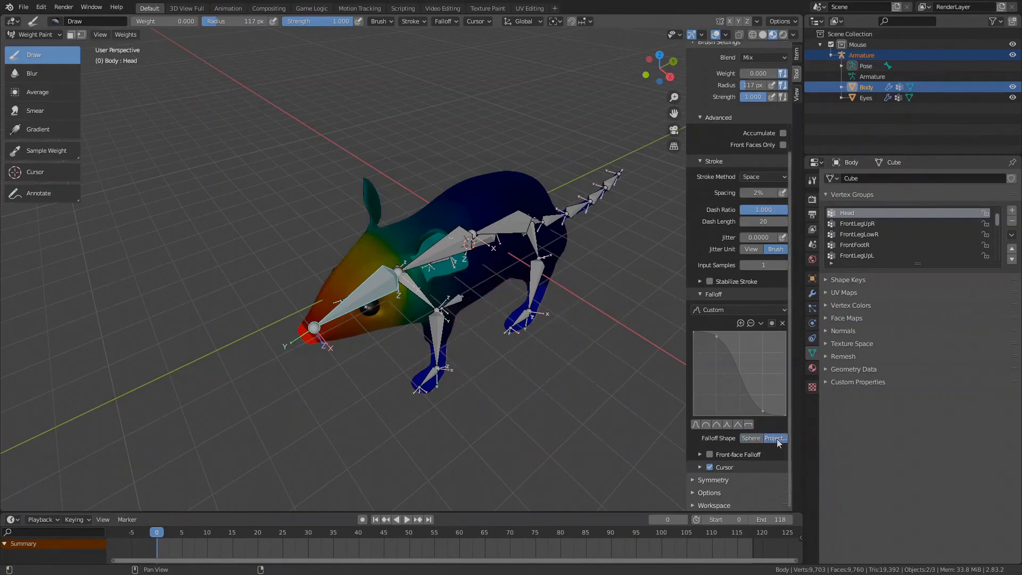
mouse_move(518, 316)
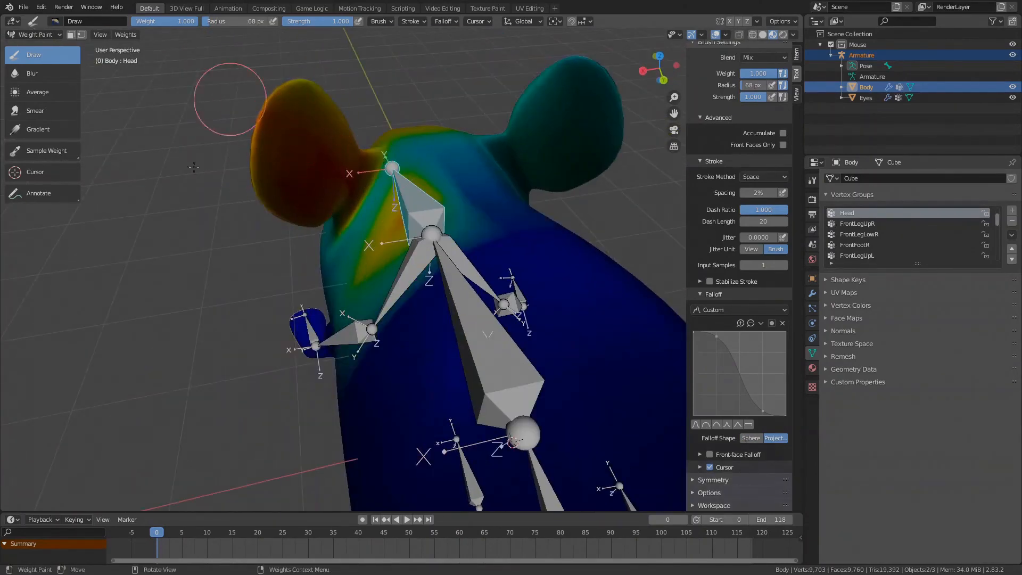
mouse_move(381, 246)
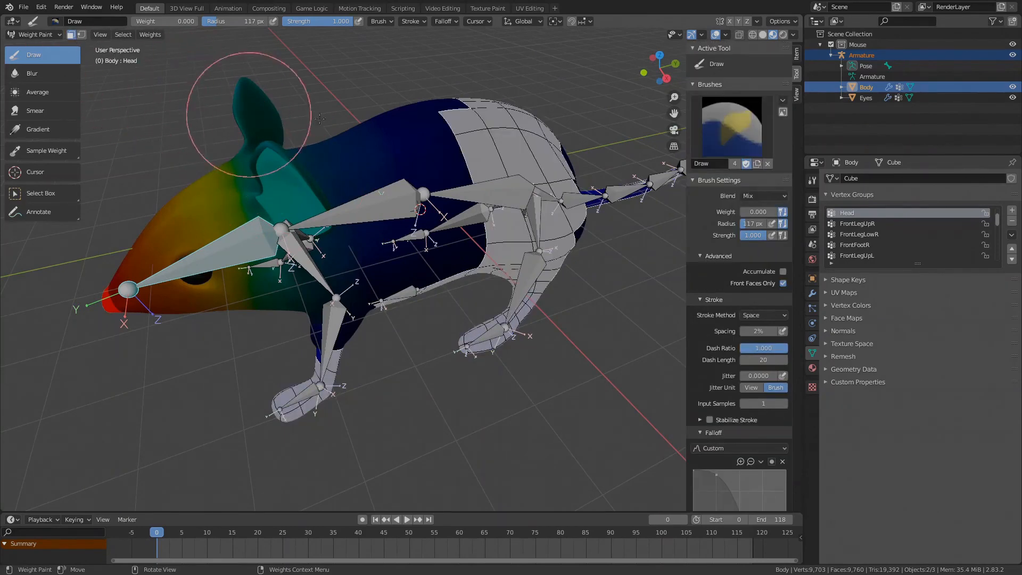
Paint full 1.0 Head weight over the head and ears, then rotate the head bone to test.
click(33, 34)
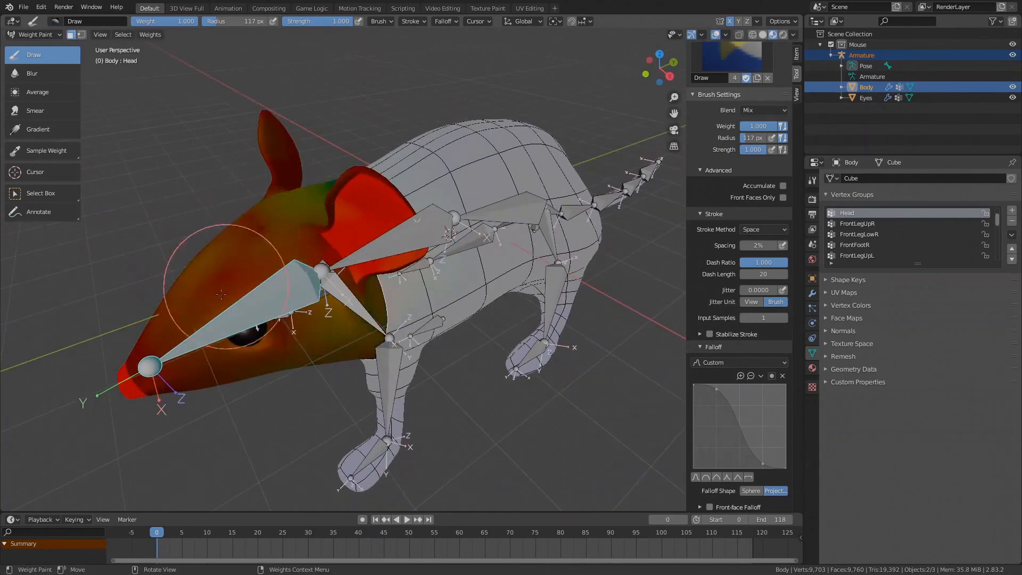
key(r)
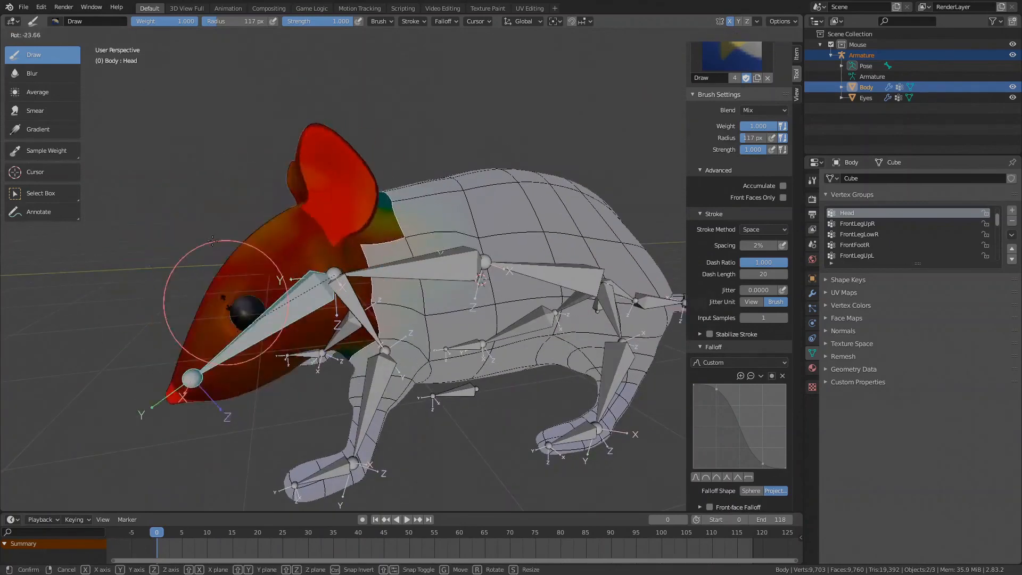